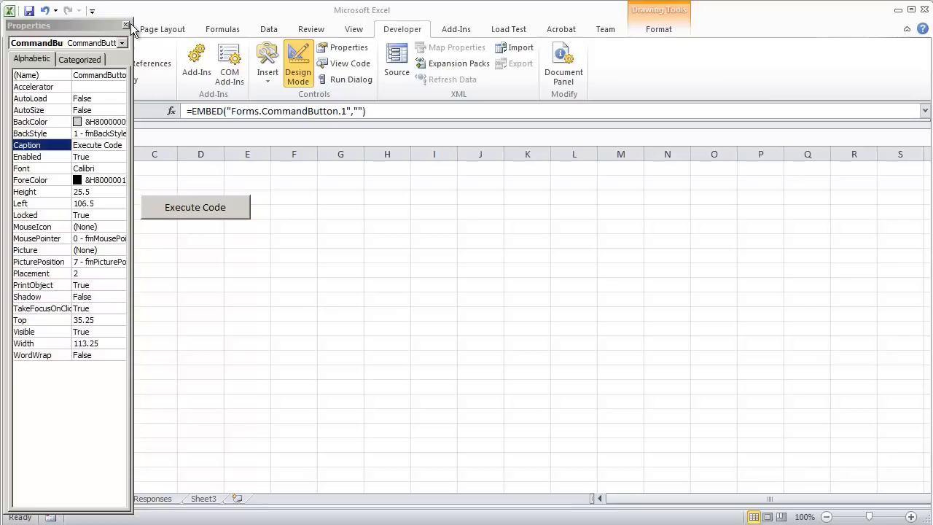
mouse_move(127, 24)
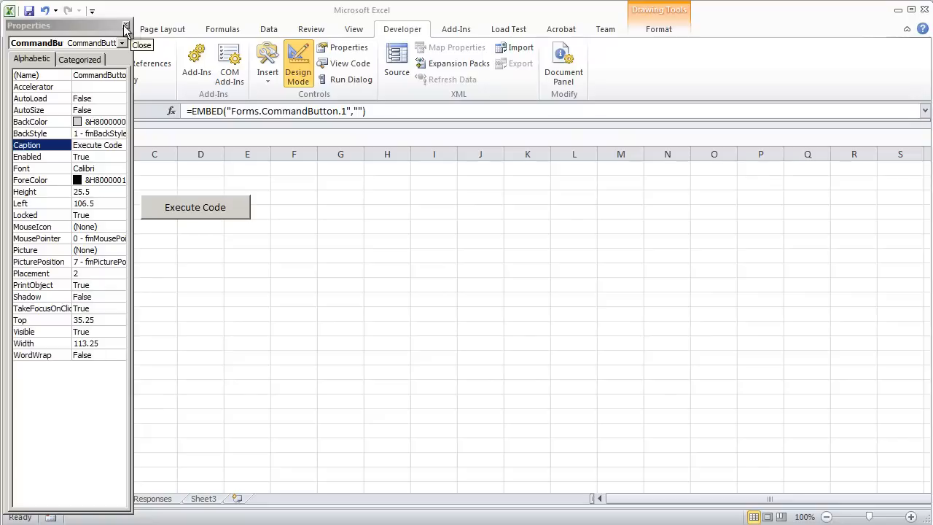
Step: Close the Properties window for the Execute Code command button
click(350, 63)
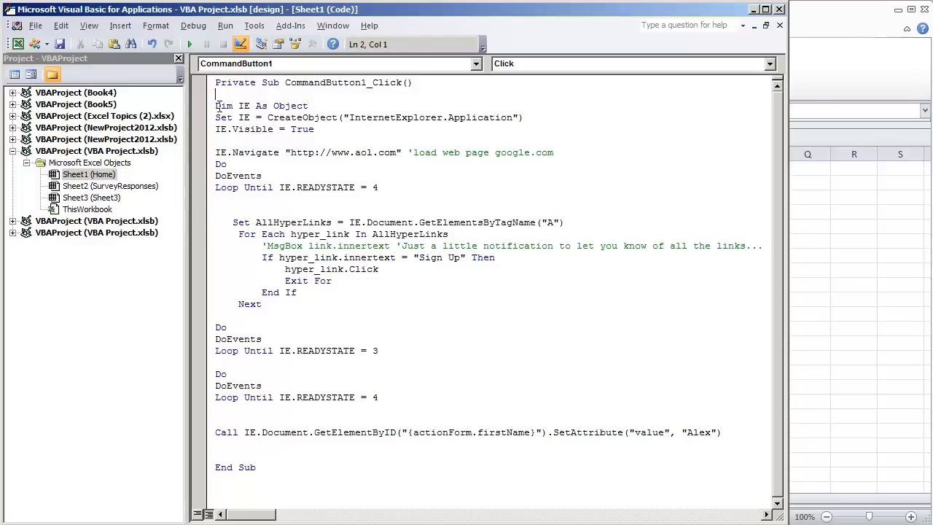
drag(215, 105, 315, 129)
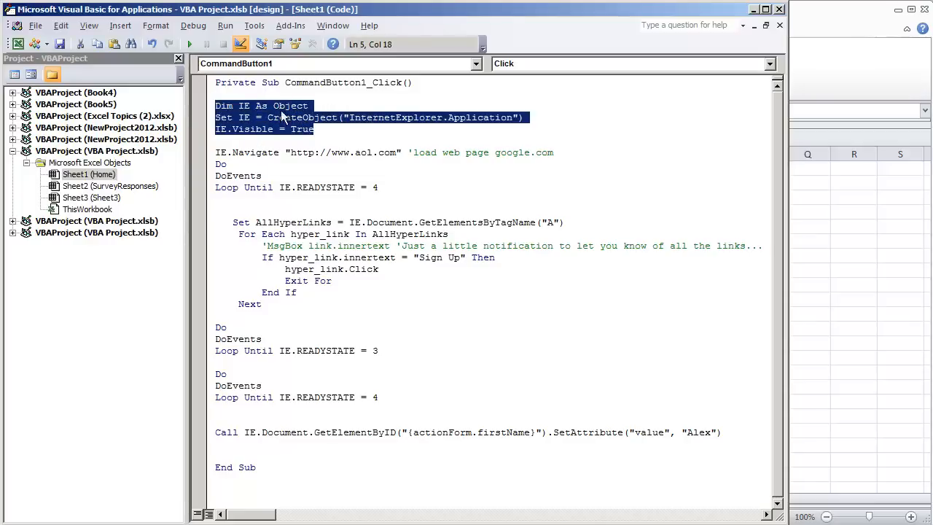
click(267, 105)
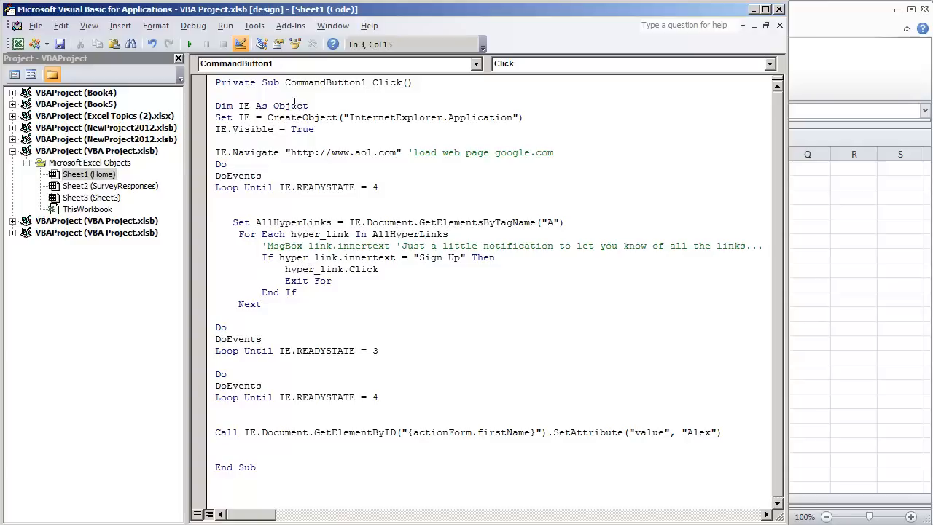
double_click(303, 118)
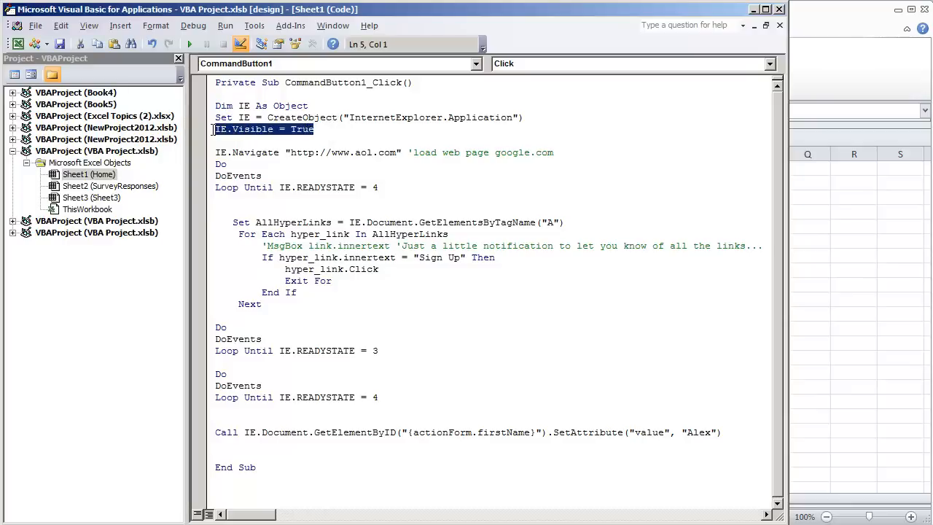
click(301, 129)
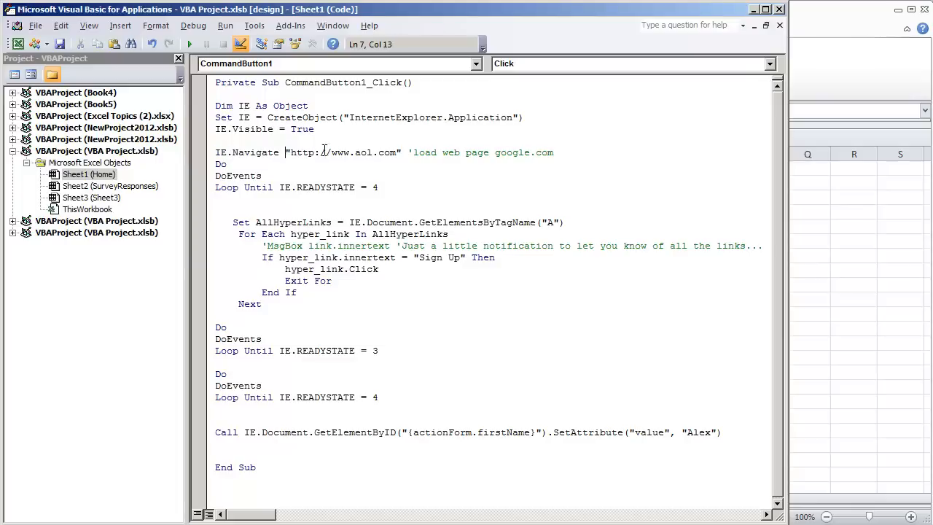
drag(286, 152, 483, 153)
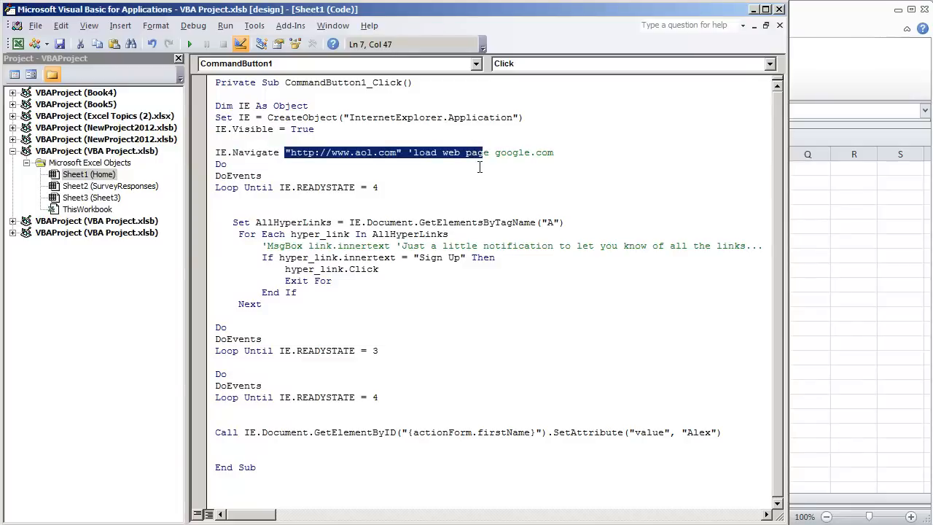
click(528, 298)
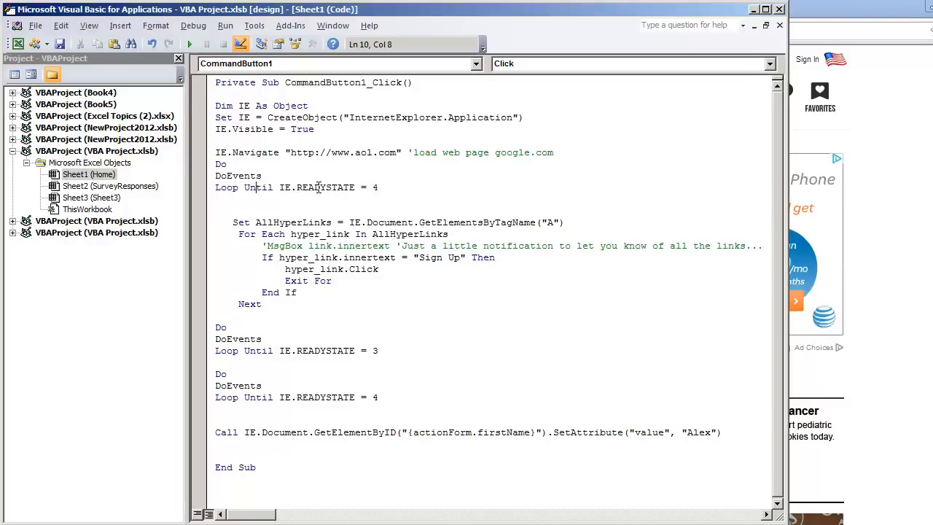
Step: Review the MSDN READYSTATE enumeration constants in Chrome, then return to the VBA code
click(189, 44)
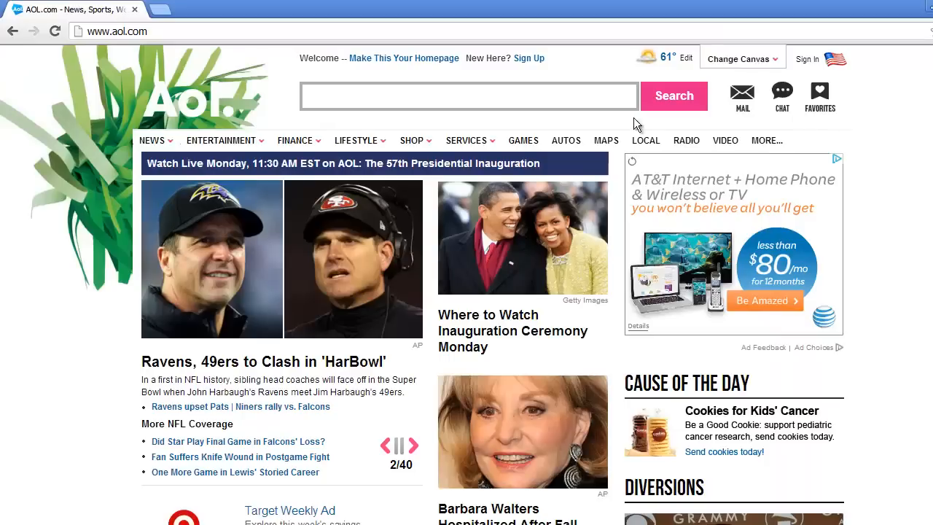
click(415, 444)
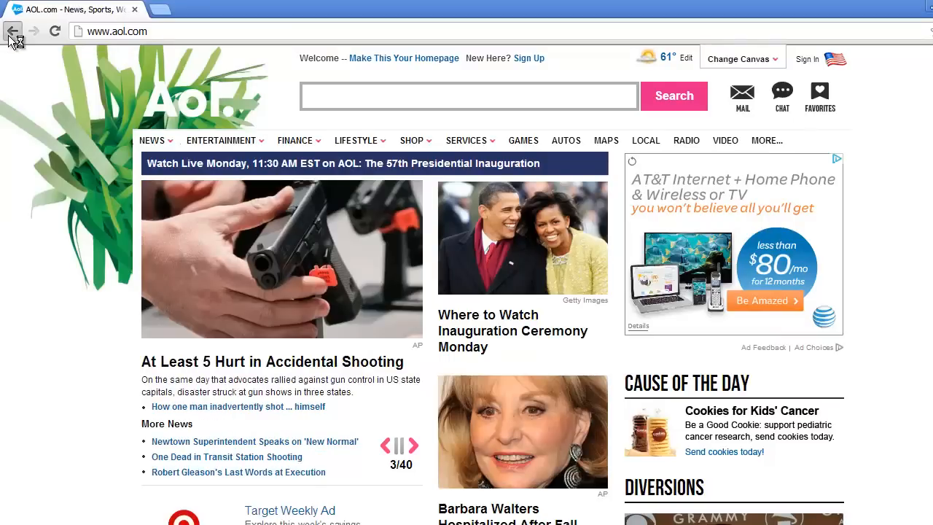
click(13, 30)
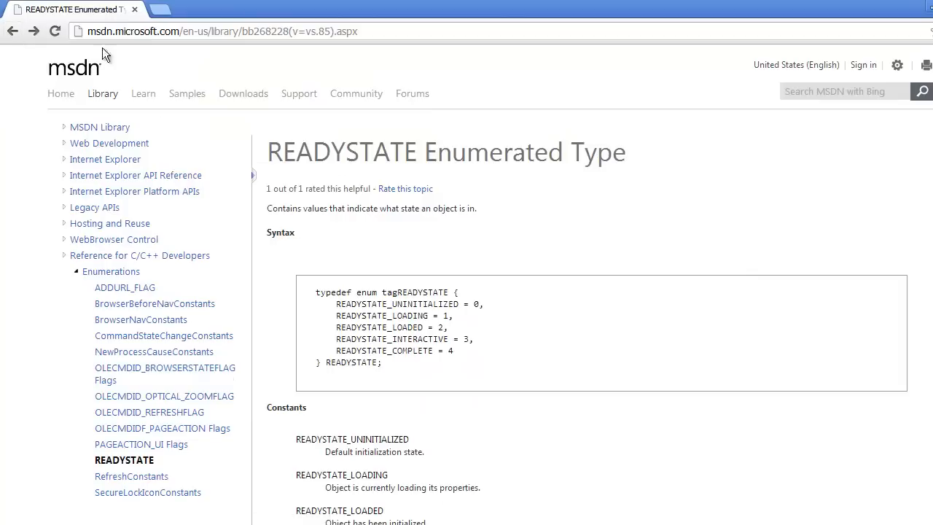
mouse_move(384, 198)
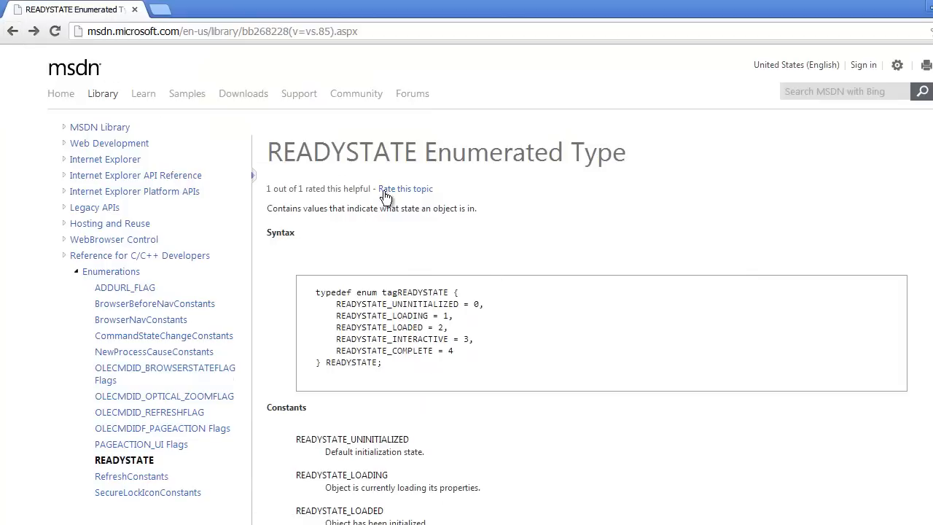
mouse_move(224, 276)
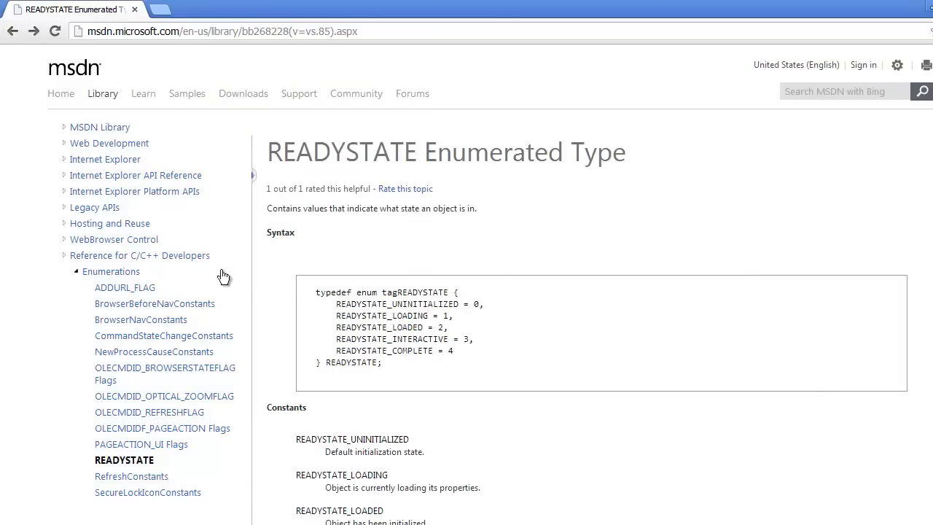
mouse_move(486, 324)
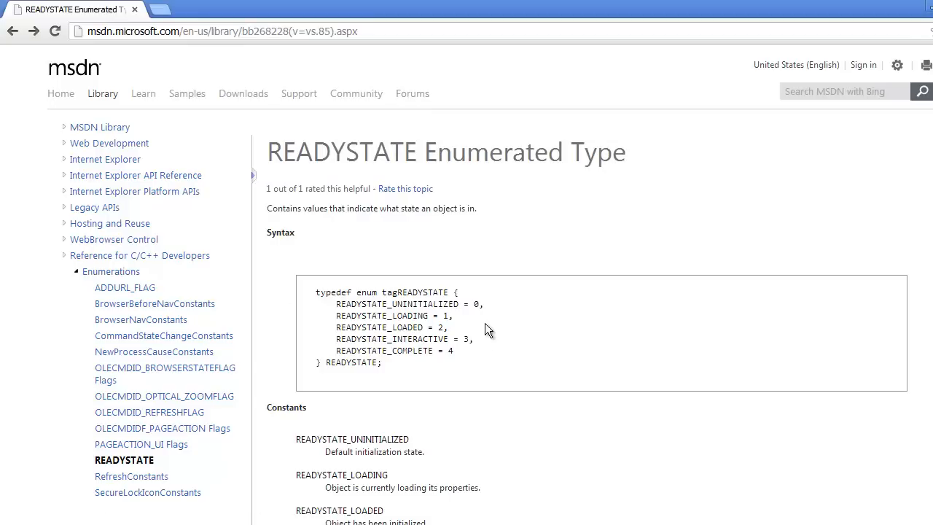
mouse_move(522, 378)
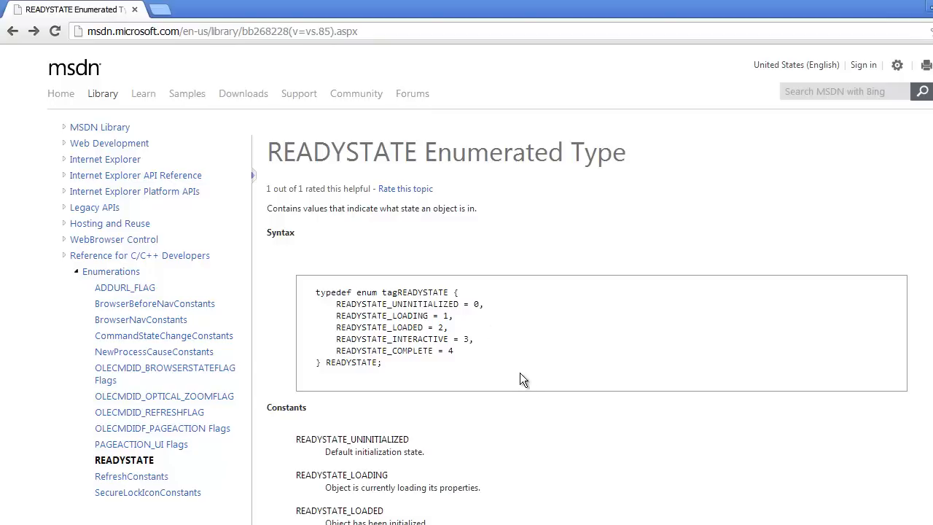
mouse_move(534, 378)
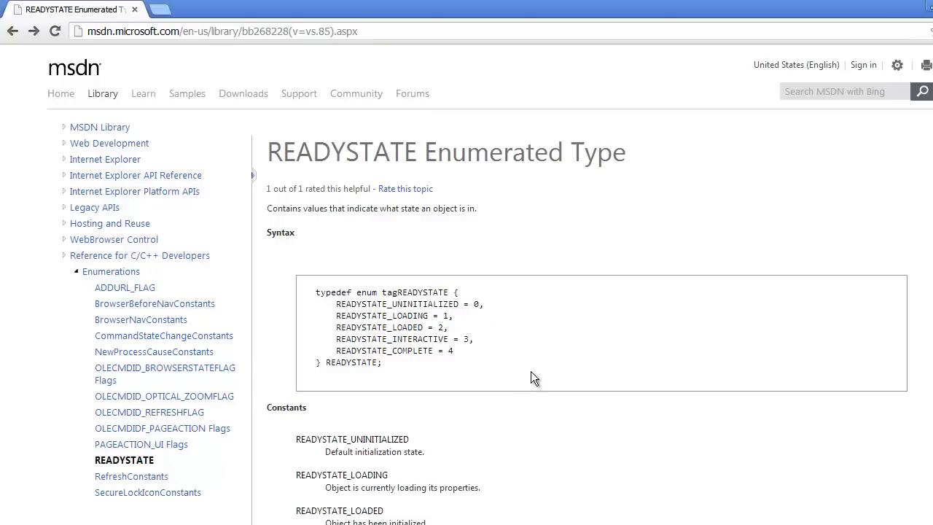
mouse_move(508, 504)
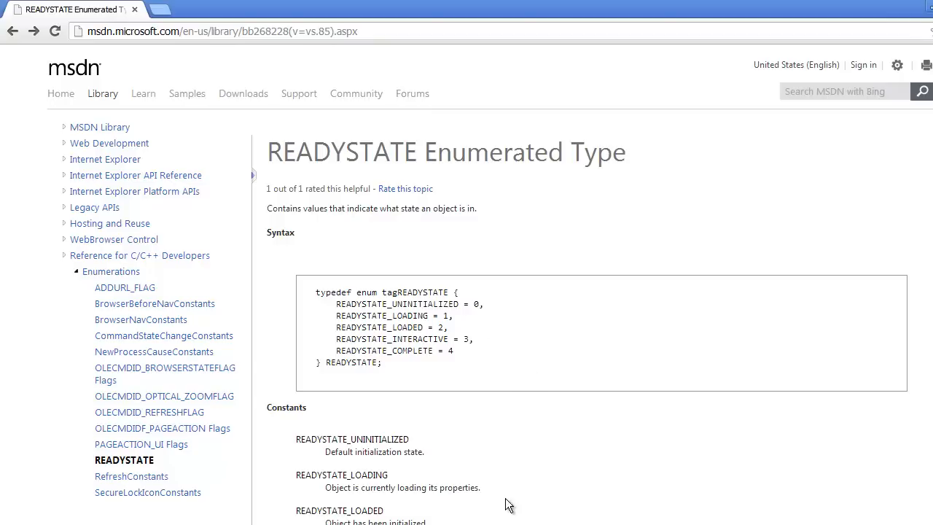
double_click(383, 350)
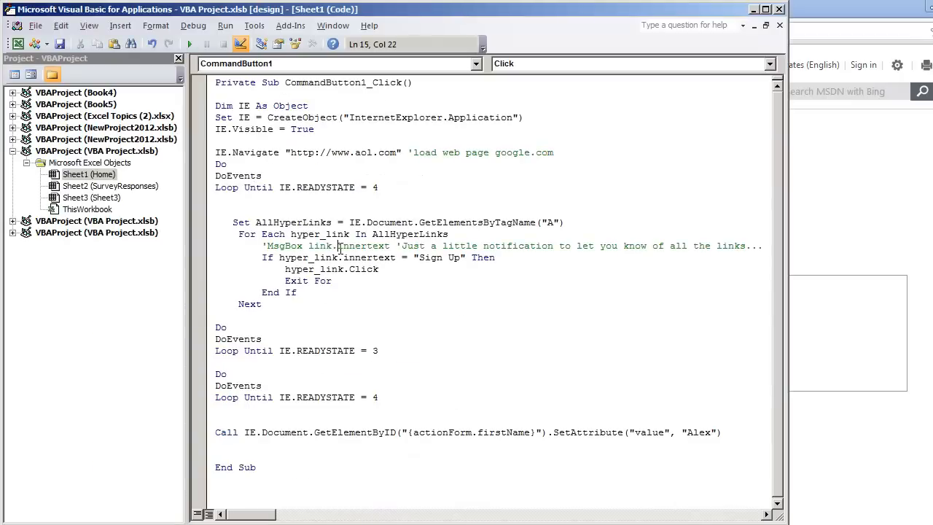
Step: Select the GetElementsByTagName method and its "A" tag argument in the hyperlink code
click(278, 222)
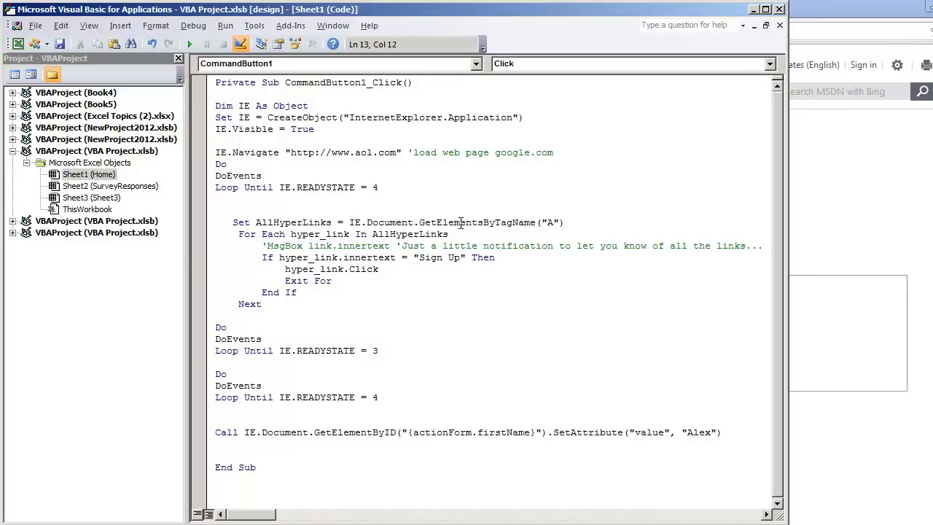
double_click(476, 223)
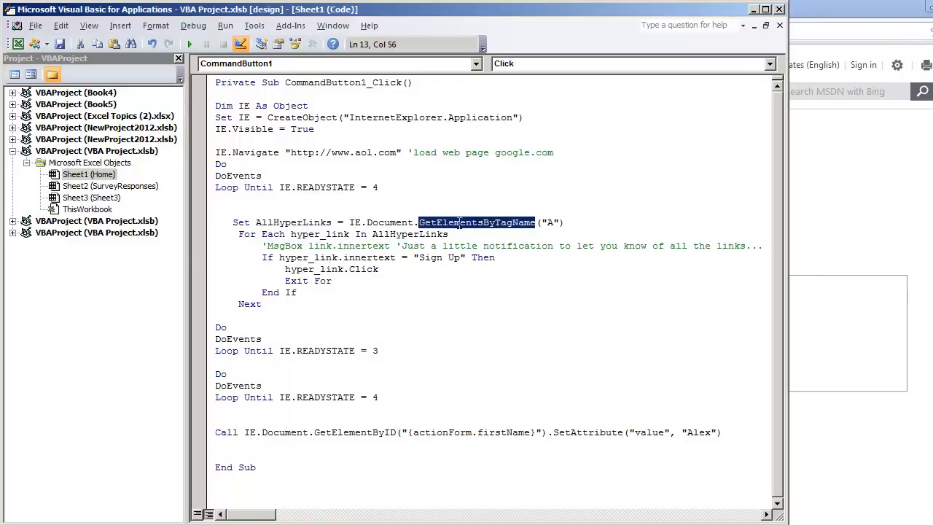
click(563, 222)
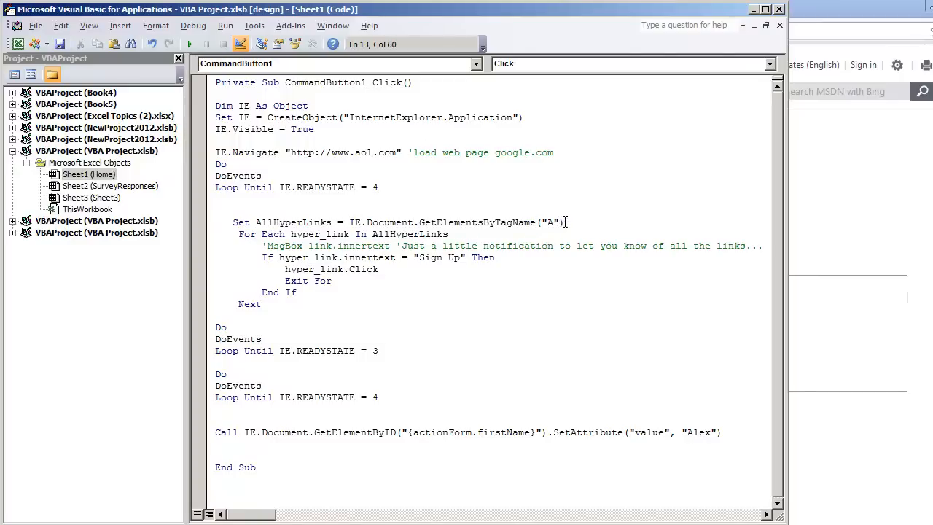
double_click(548, 223)
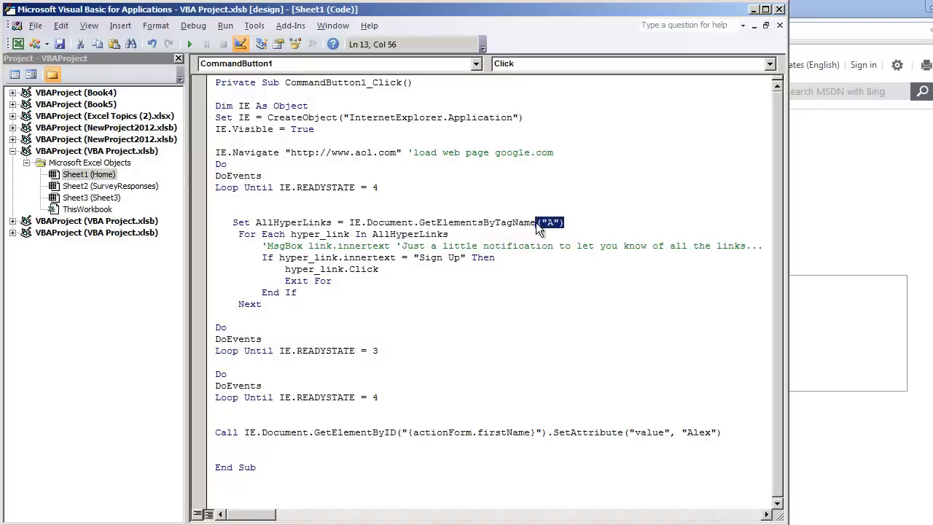
click(215, 209)
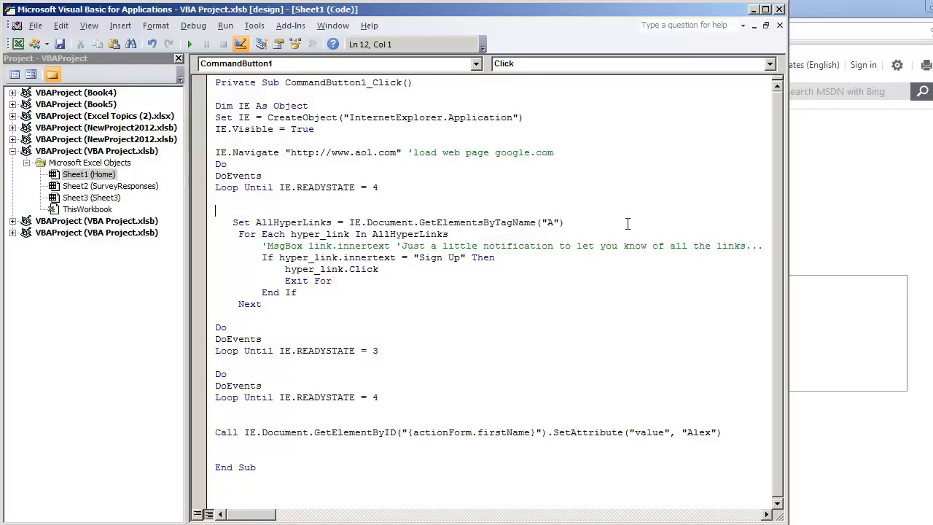
key(Delete)
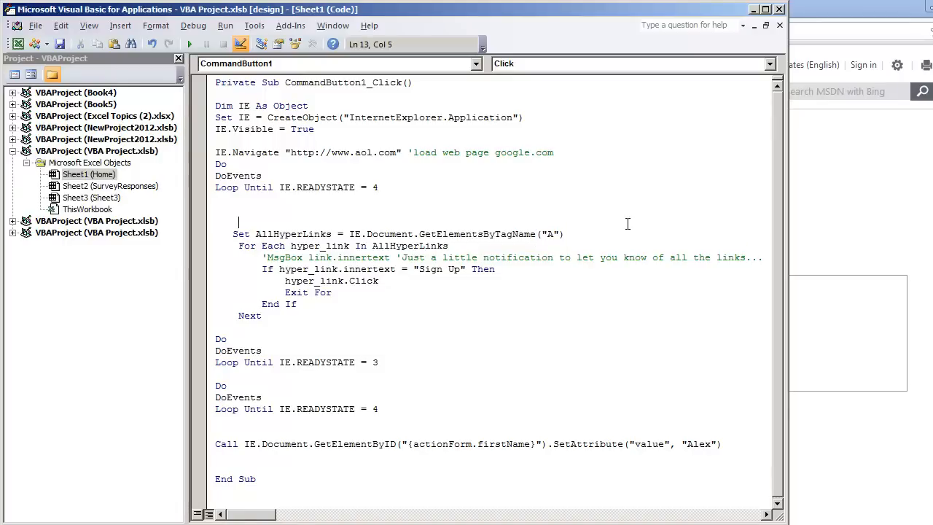
text(')
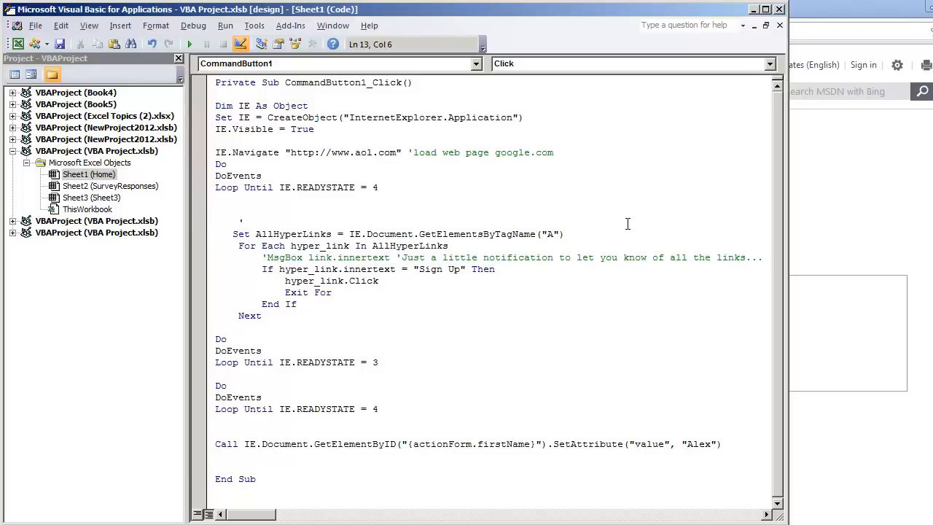
text(<a href=)
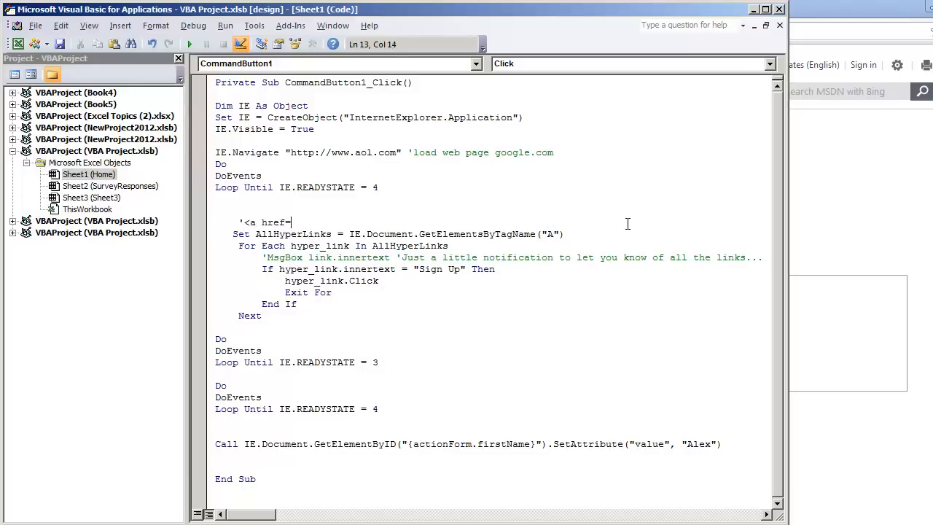
text(")
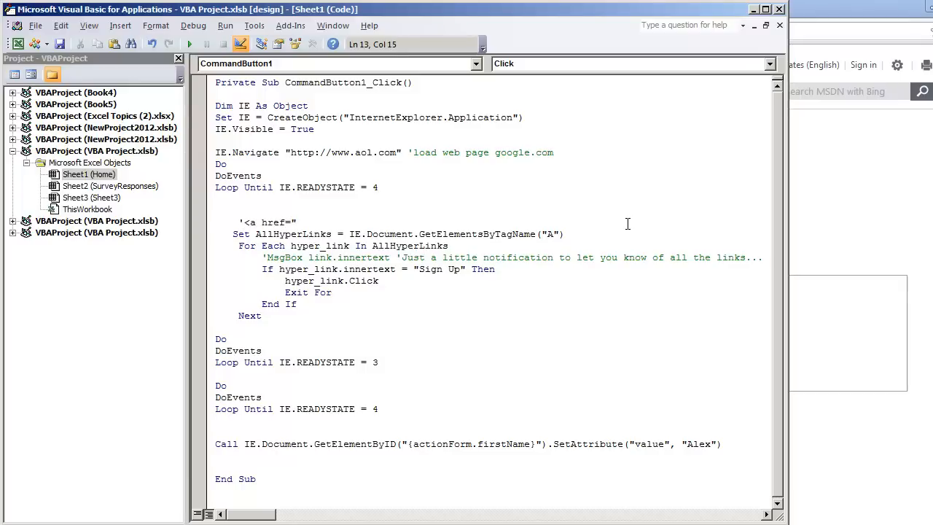
text(http:)
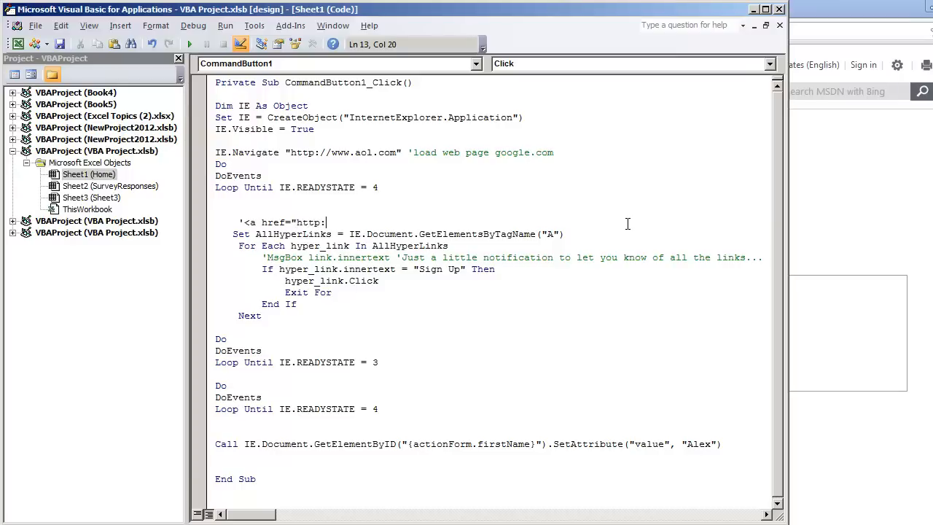
text(//www.aol.com)
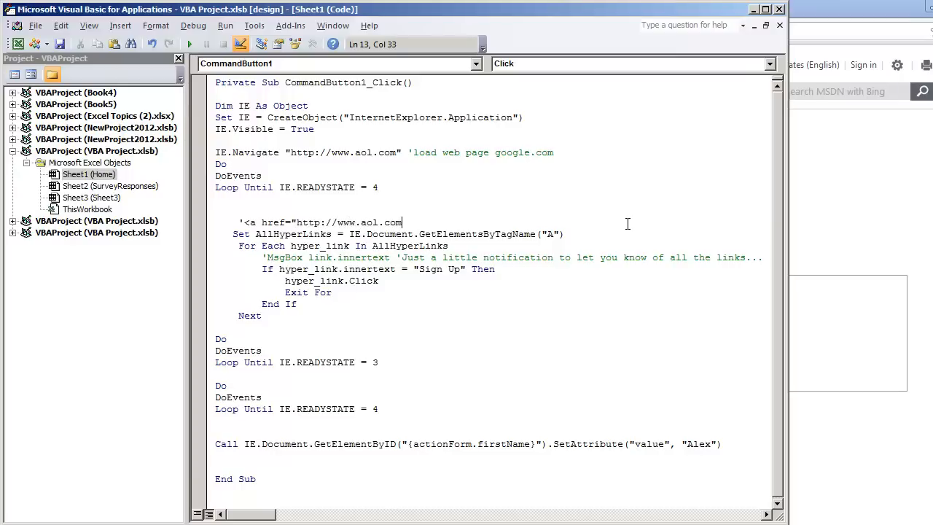
text(">)
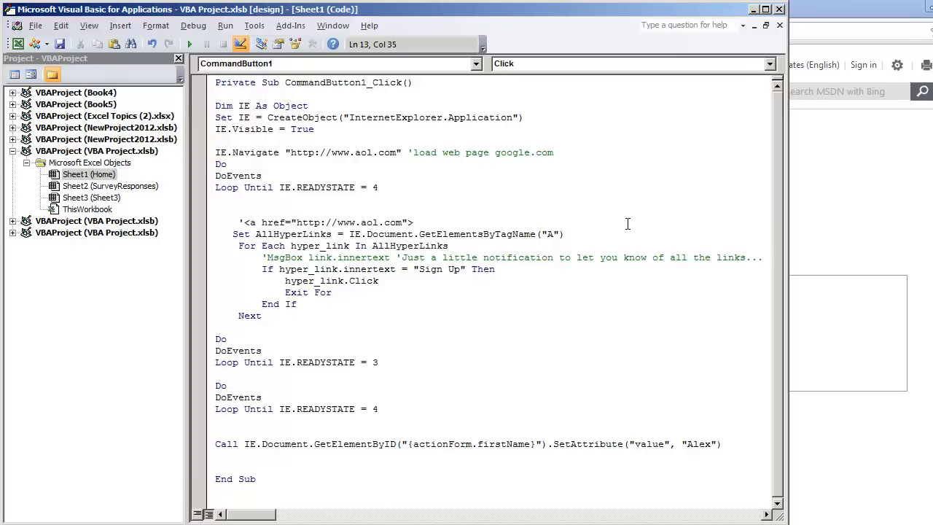
text(Click Here<)
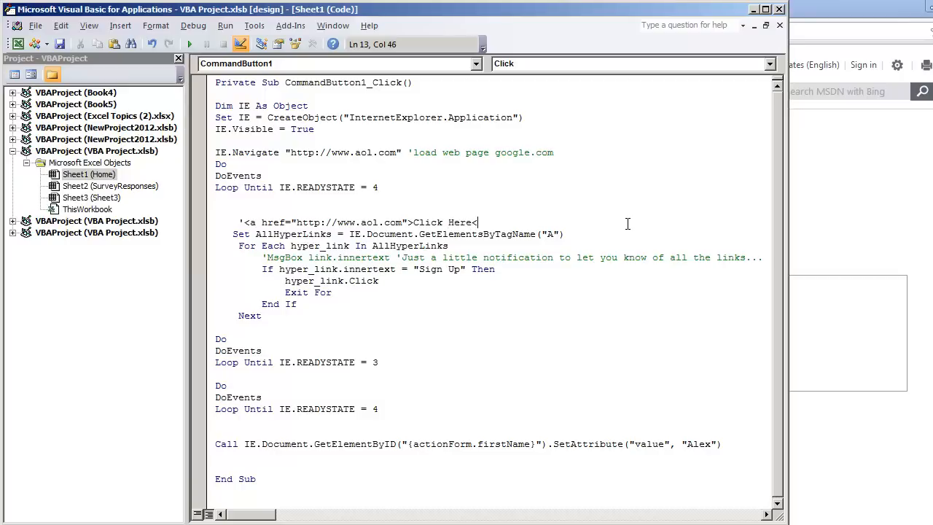
text(</a.>)
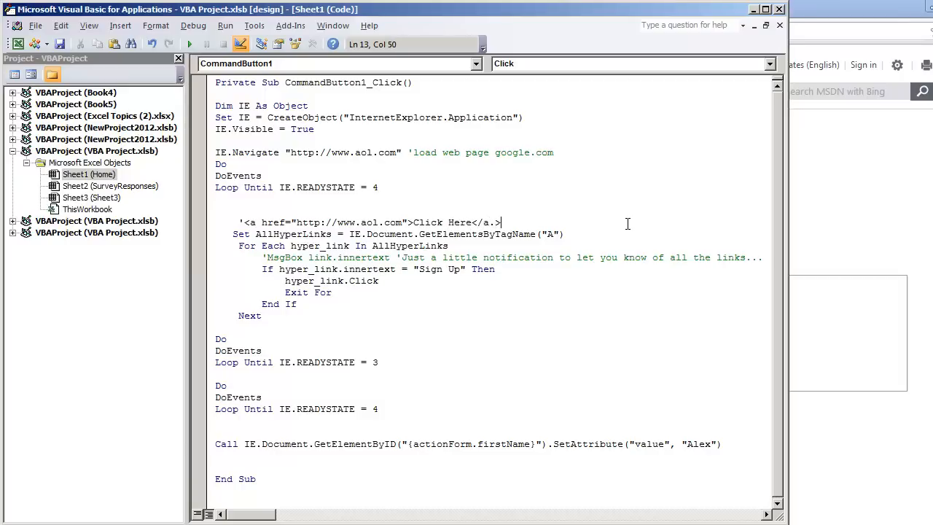
key(Return)
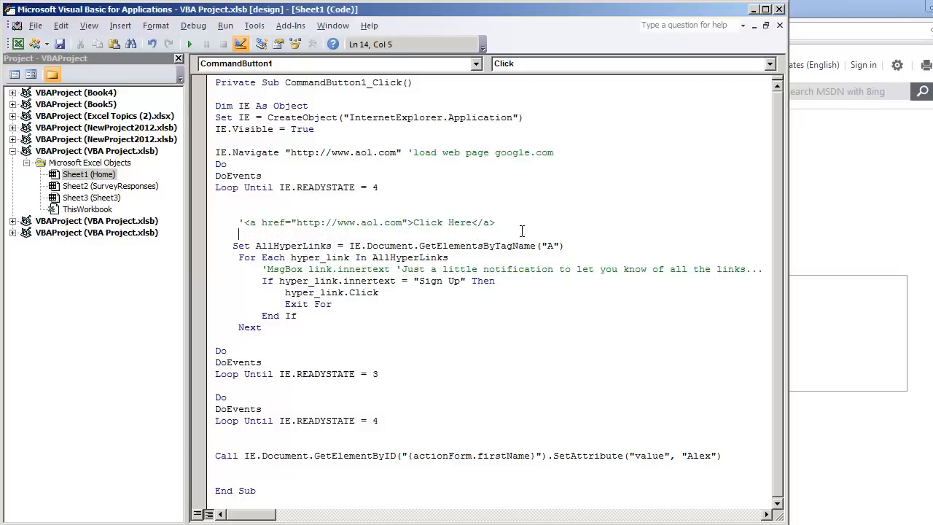
click(251, 222)
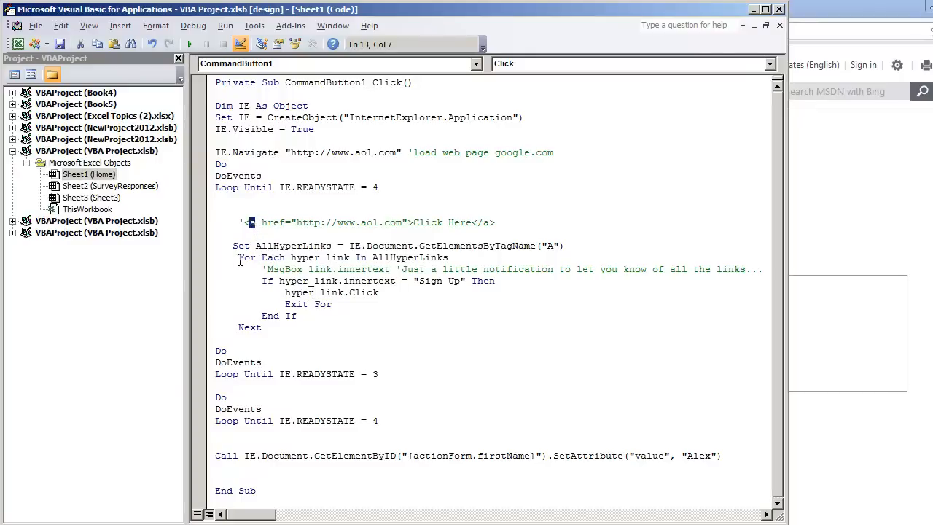
drag(240, 257, 330, 304)
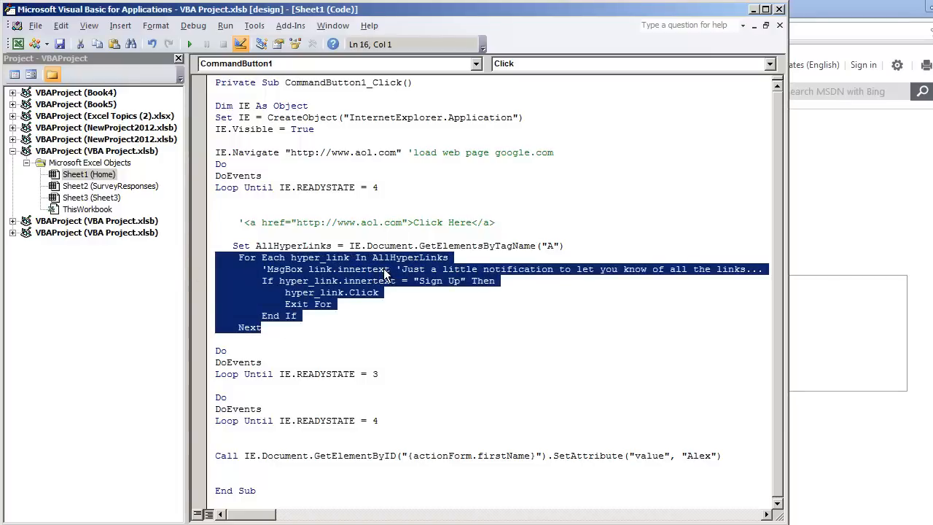
click(378, 292)
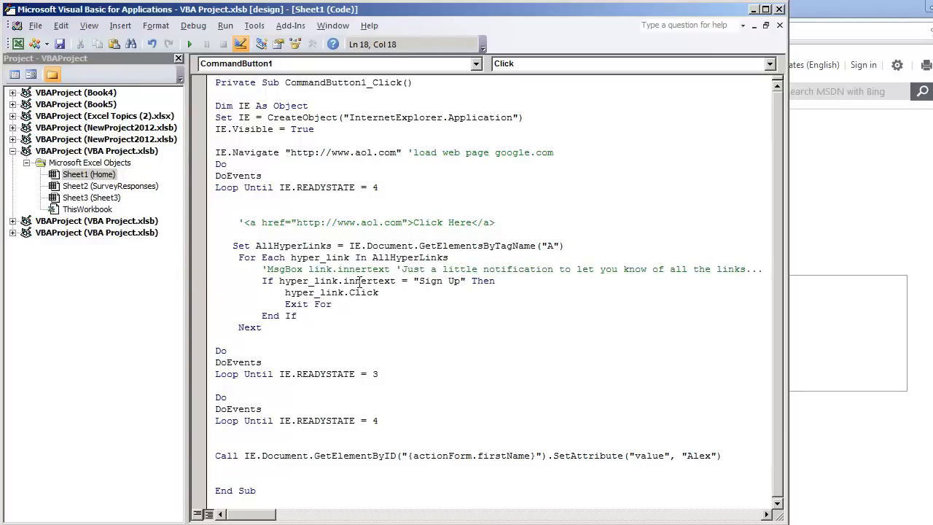
double_click(368, 281)
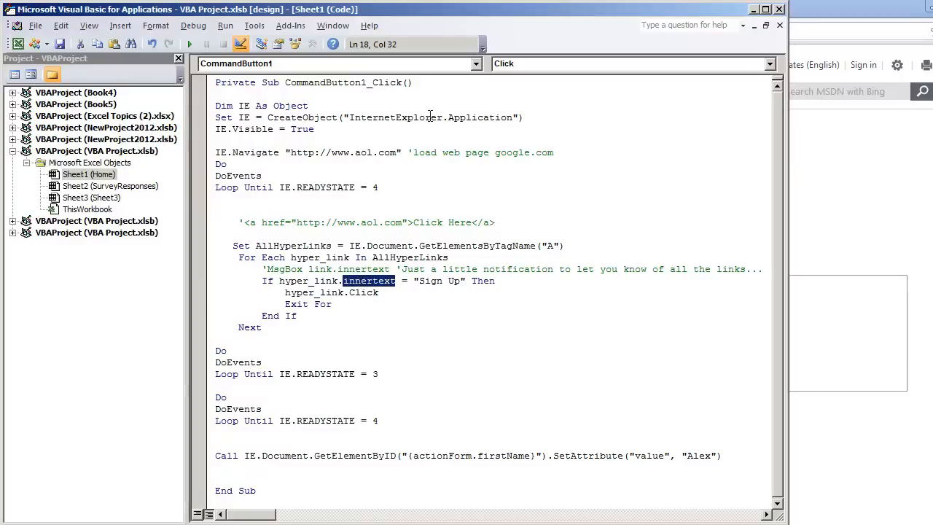
mouse_move(435, 306)
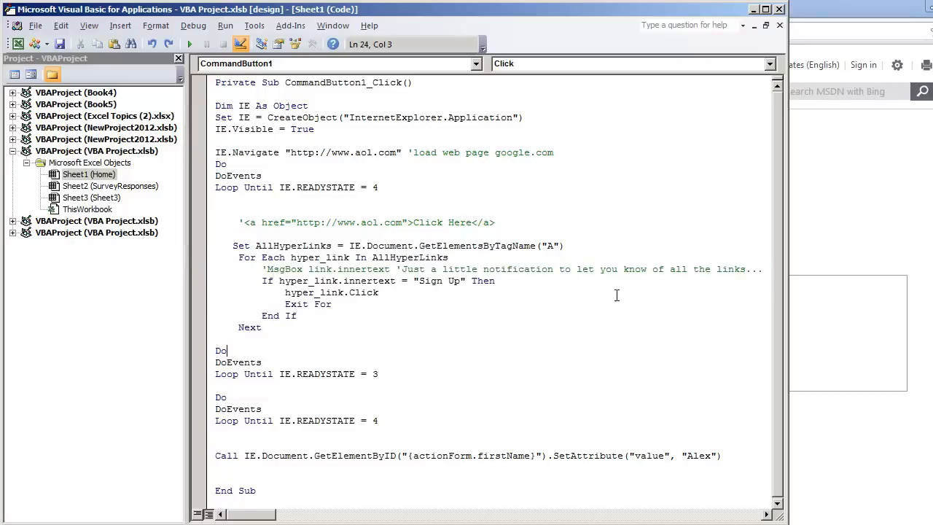
double_click(440, 281)
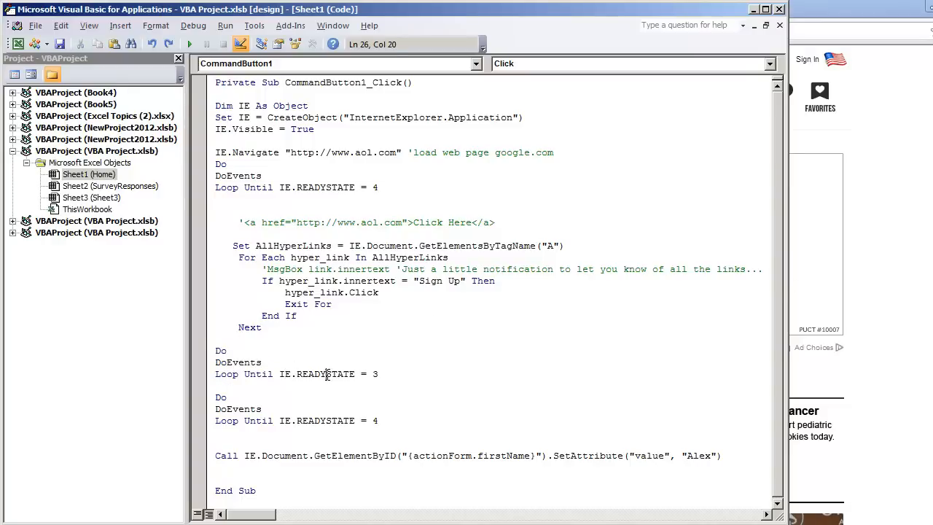
click(189, 43)
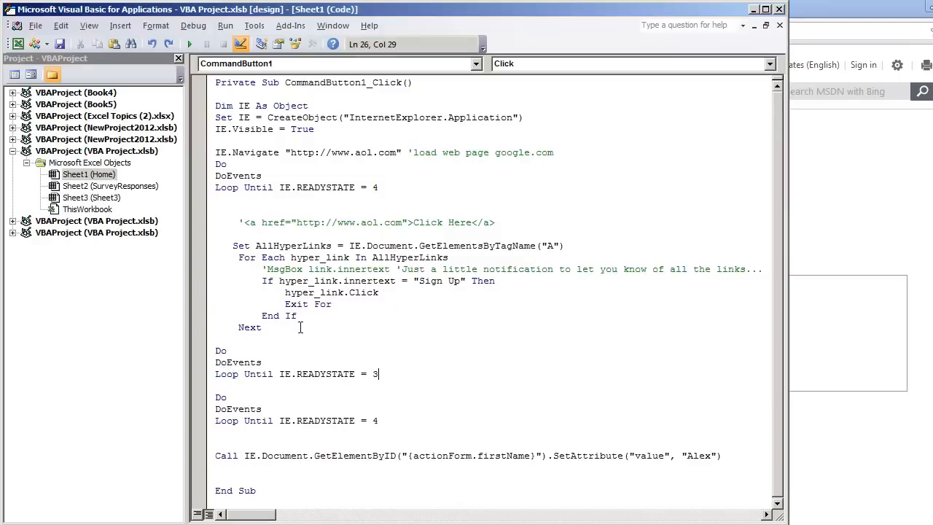
drag(378, 373, 215, 363)
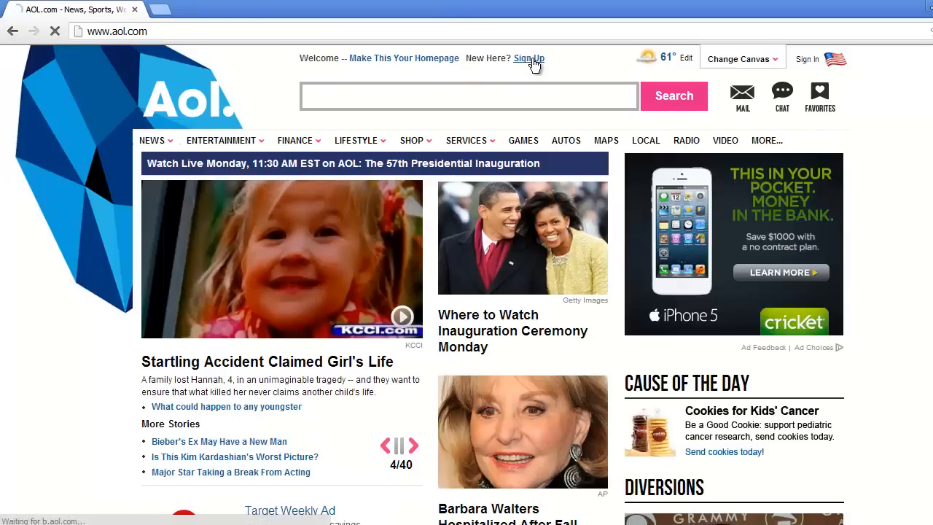
Step: Open AOL's Sign Up form and view its page source
click(526, 58)
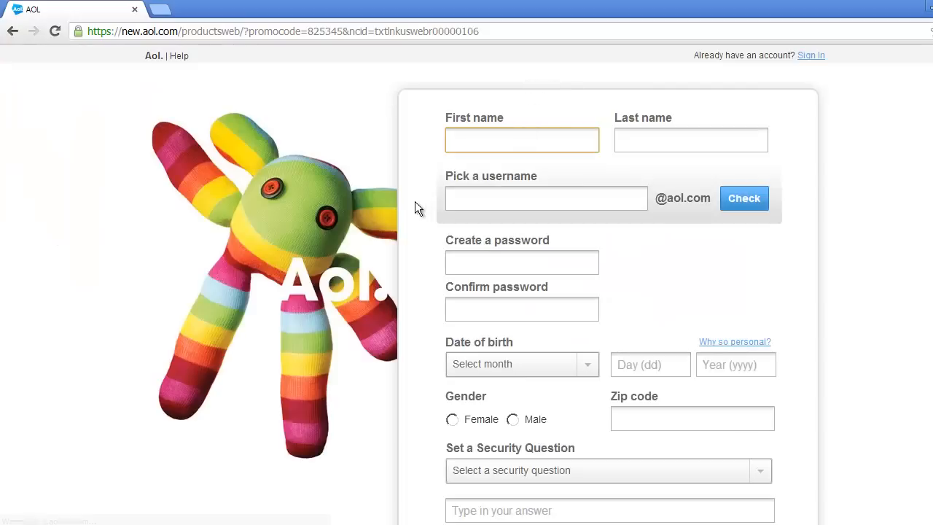
right_click(419, 207)
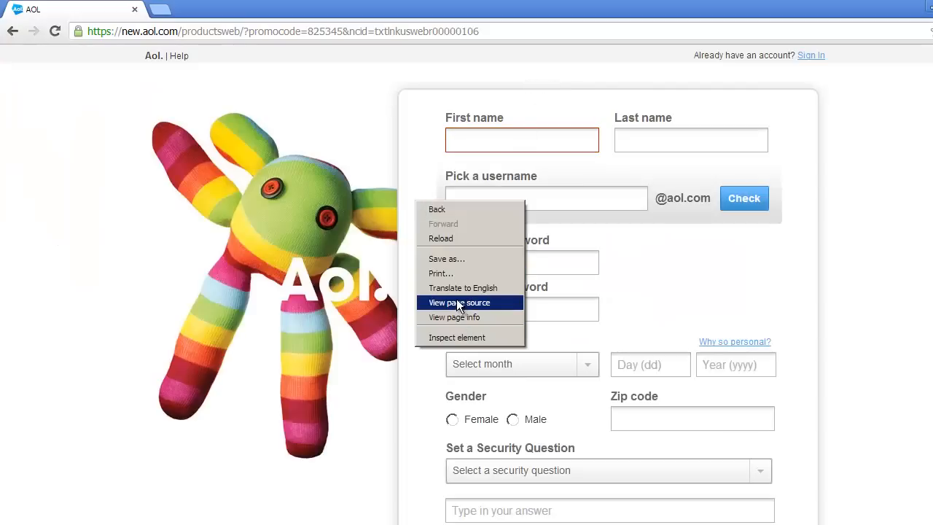
click(458, 302)
text(first)
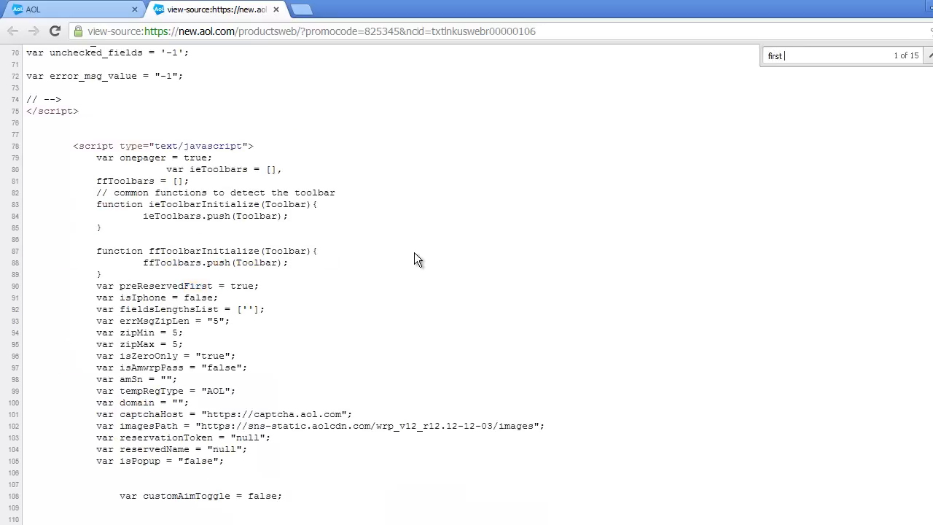
Step: Search the source for 'name' and select the firstName input element line
text(name)
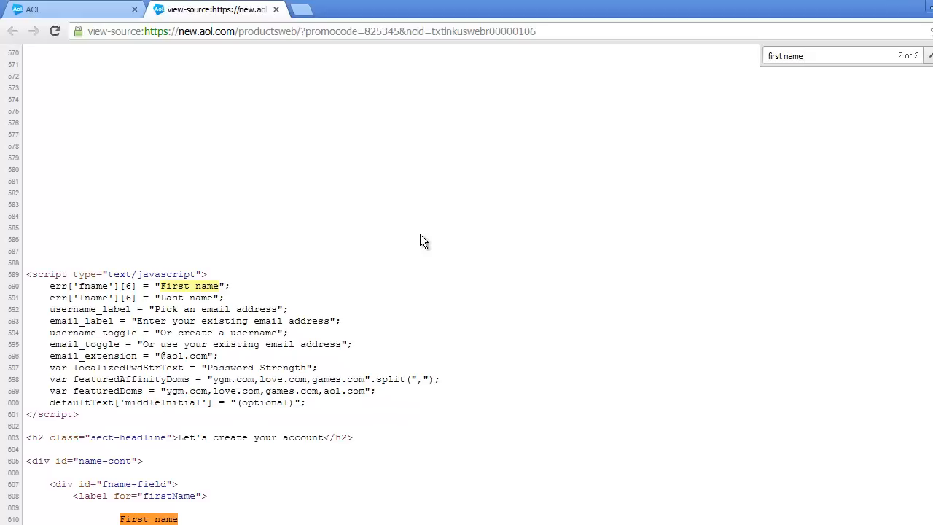
scroll(down, 3)
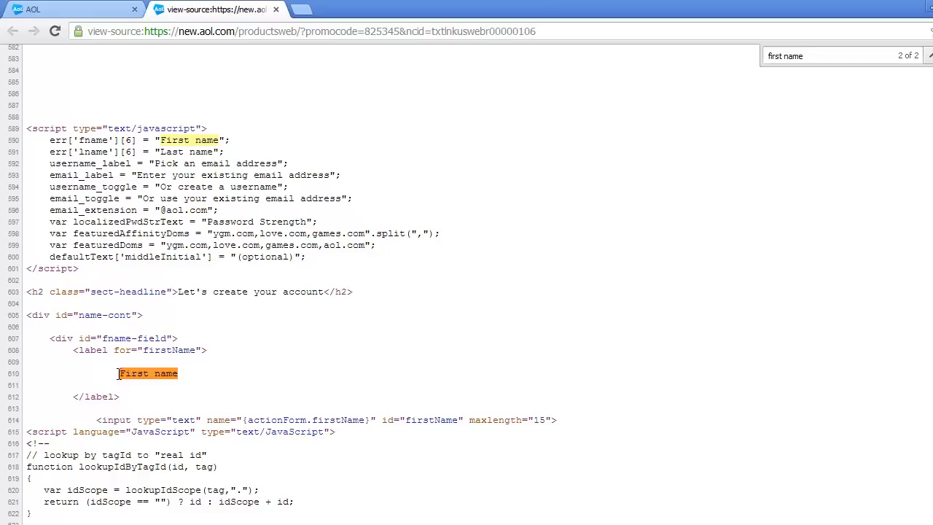
drag(55, 349, 120, 396)
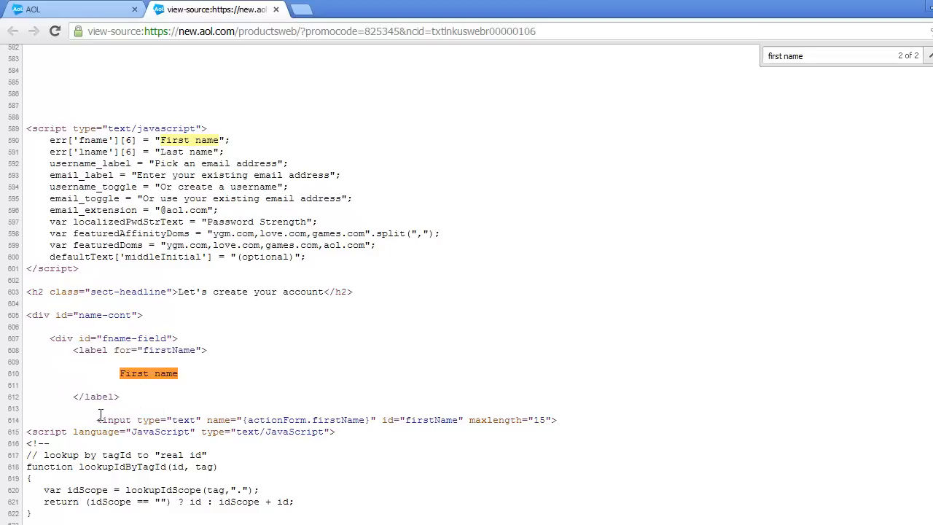
mouse_move(92, 420)
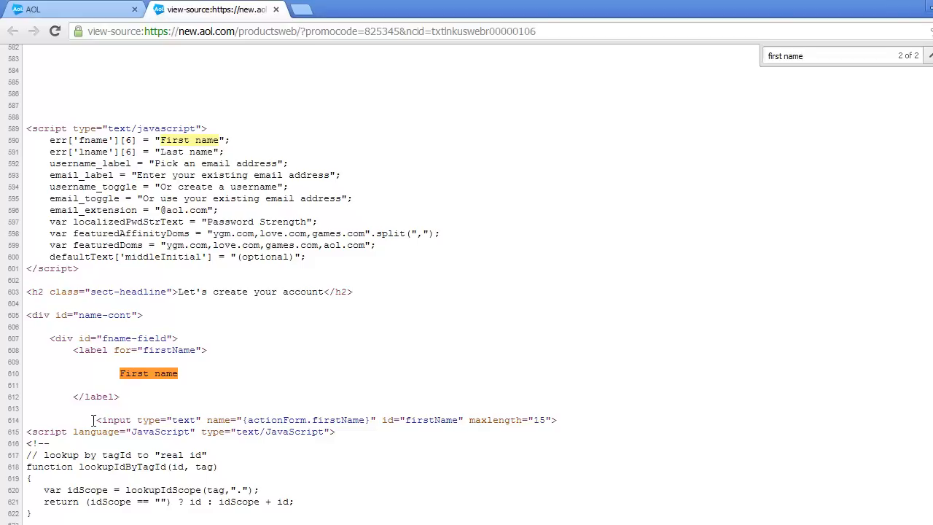
double_click(146, 419)
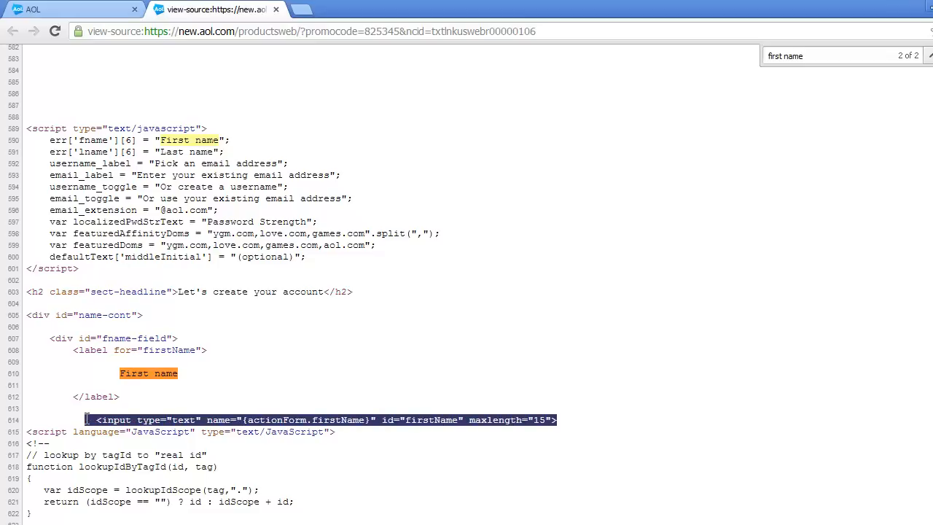
click(395, 410)
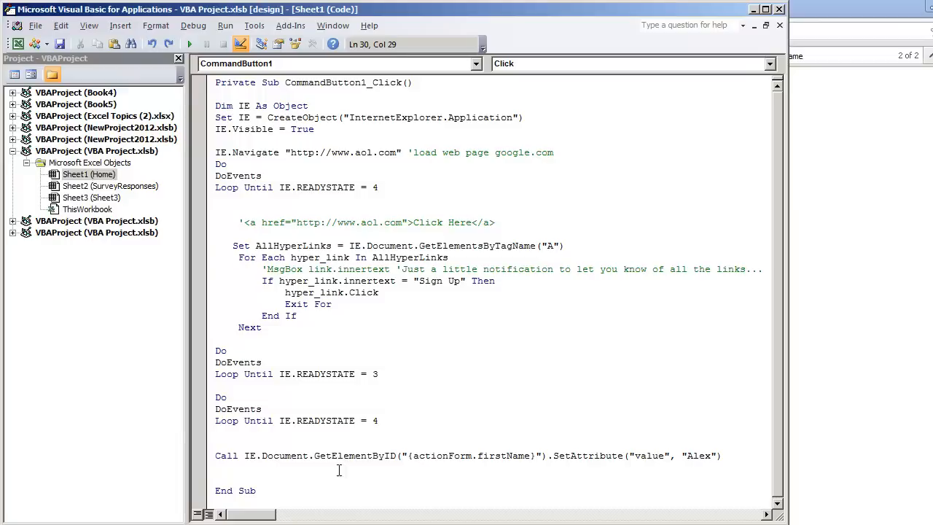
Step: Use the firstName field id in the macro and run it to fill 'Alex'
double_click(354, 455)
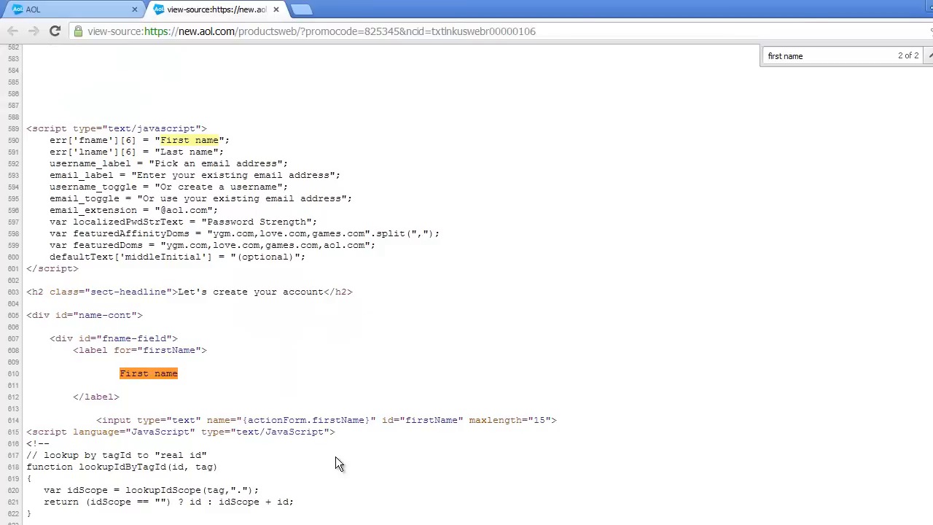
double_click(431, 420)
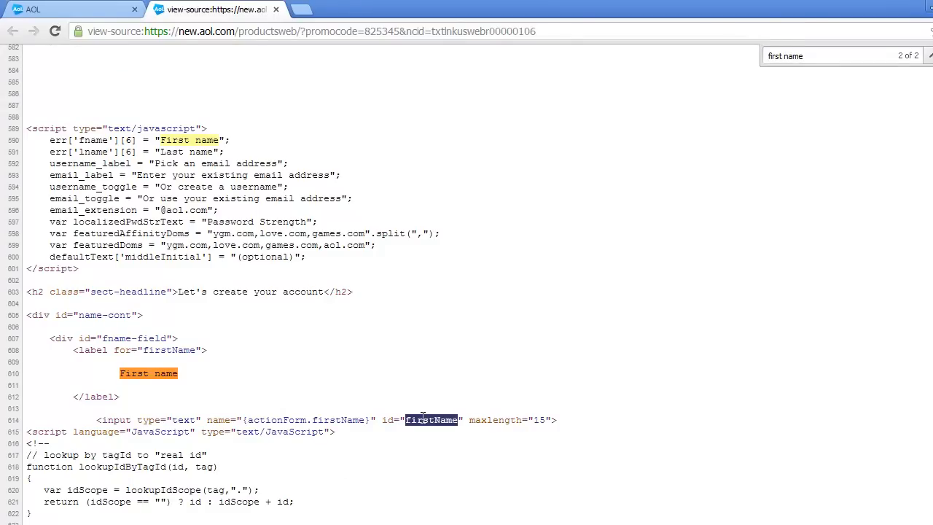
mouse_move(345, 419)
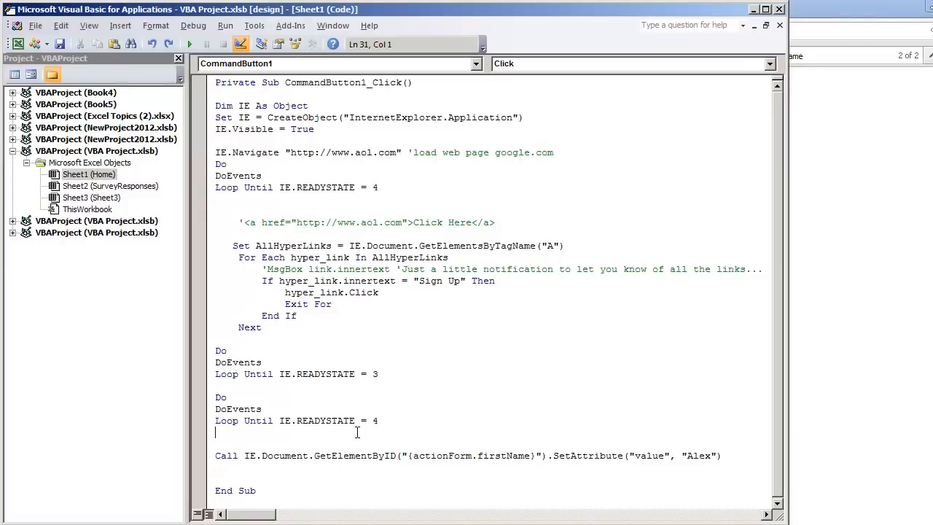
click(331, 420)
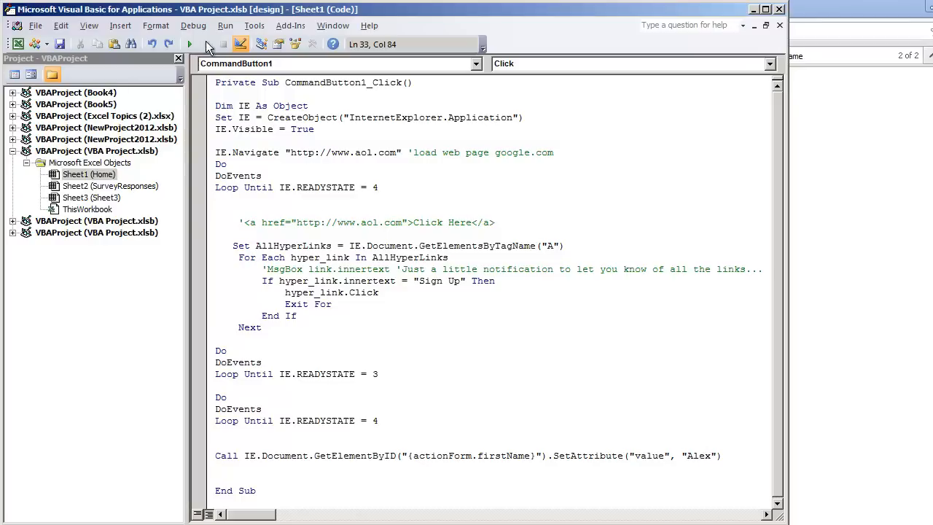
mouse_move(189, 43)
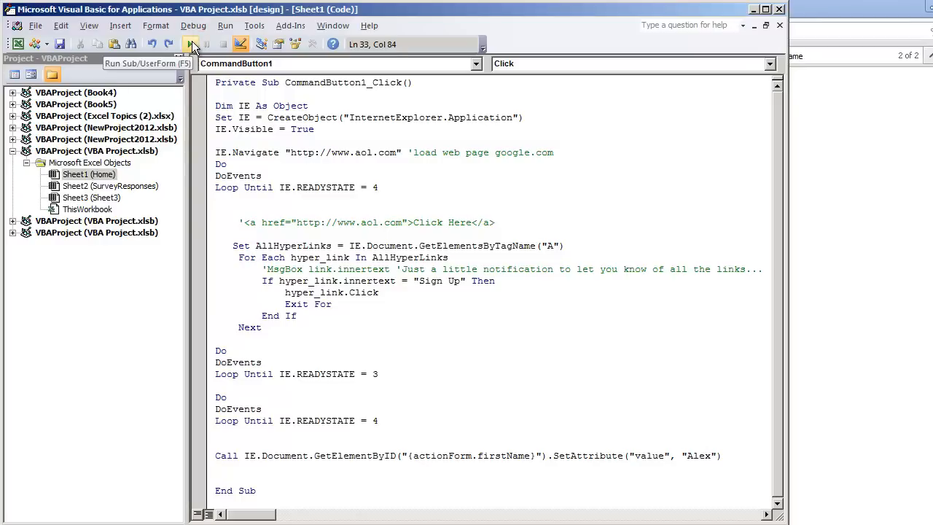
click(190, 44)
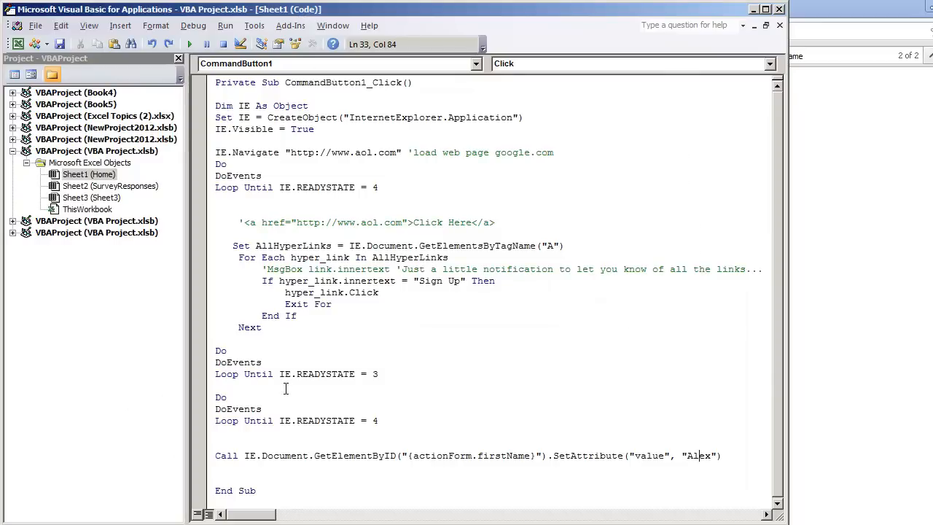
click(189, 43)
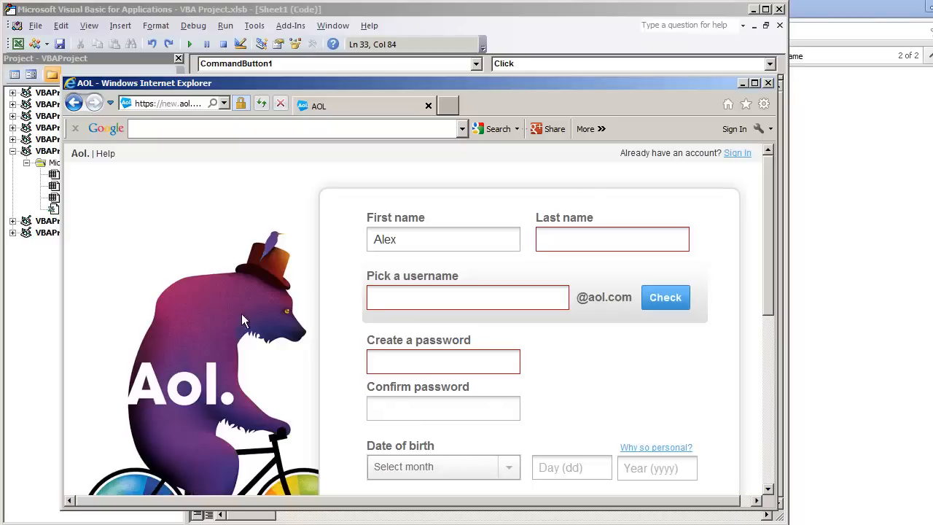
mouse_move(339, 321)
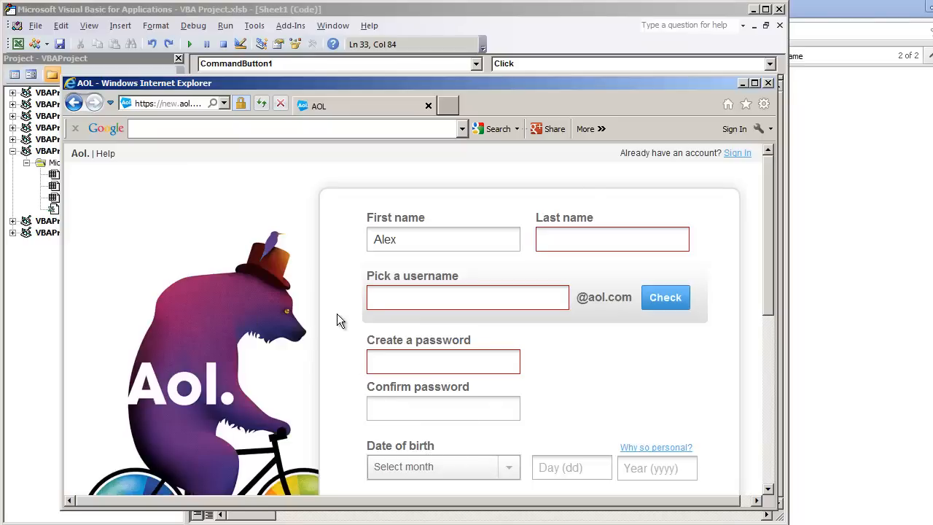
click(443, 407)
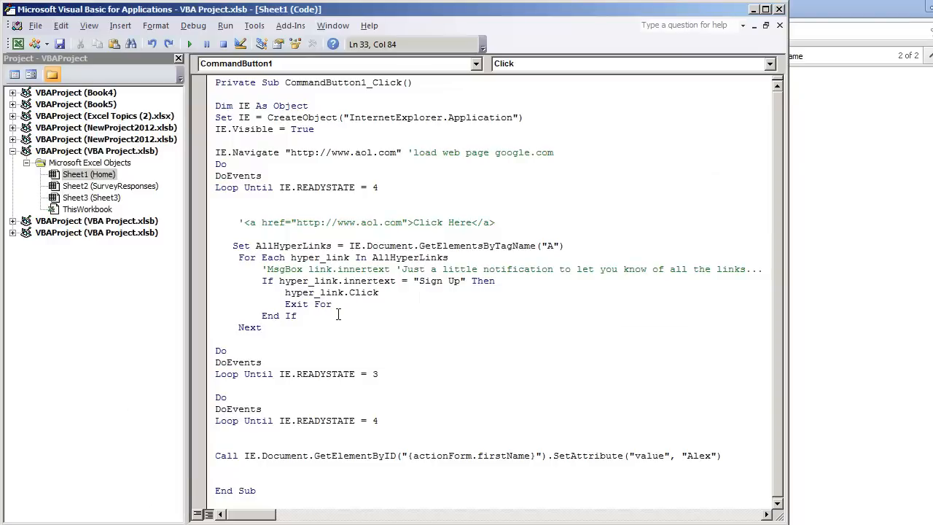
Step: Comment out the Call line and add SendKeys lines for "Alex" and a tab
click(233, 455)
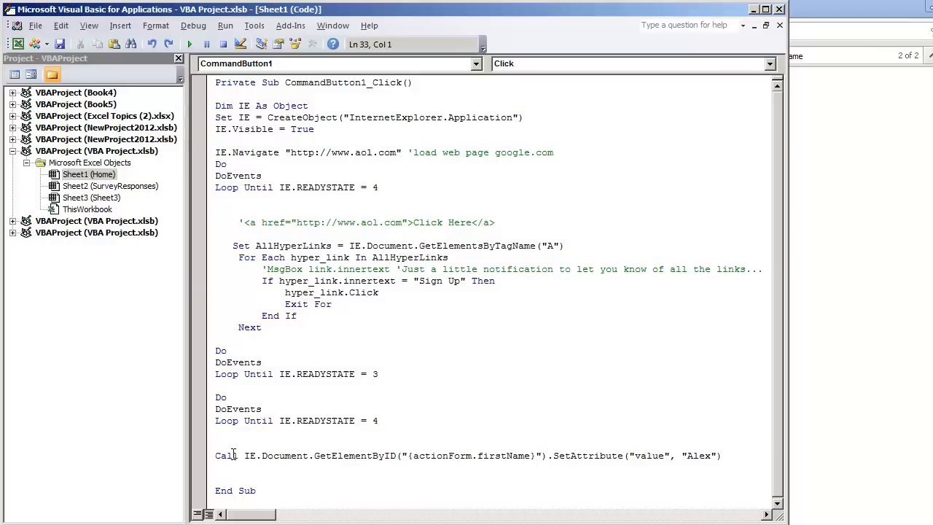
text(')
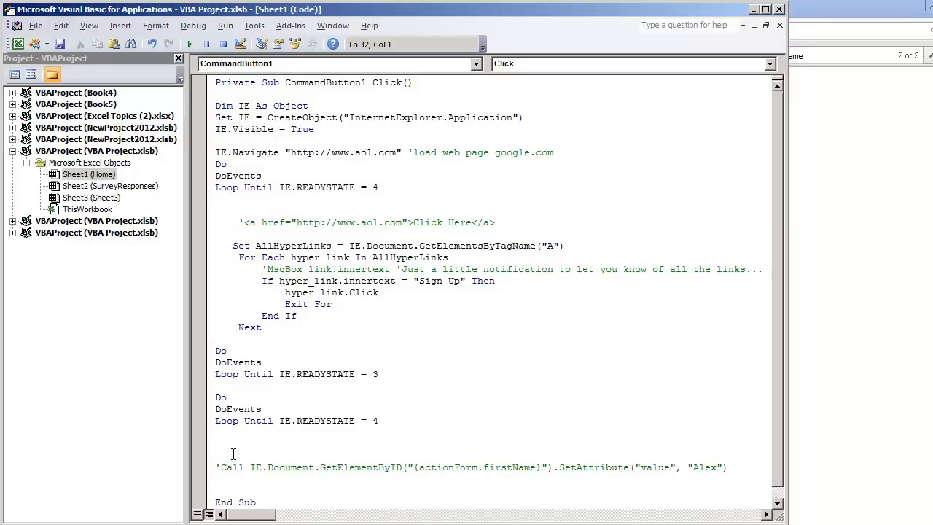
text(Se)
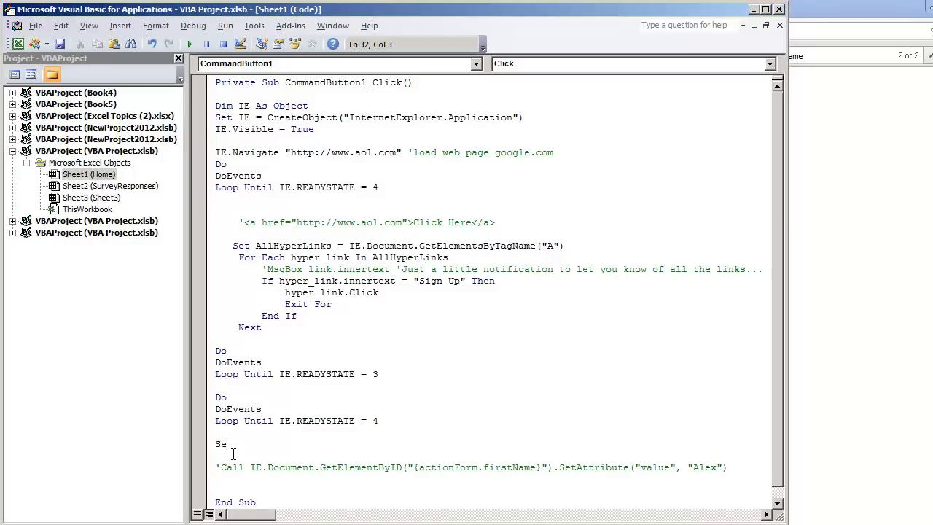
text(ndkeys)
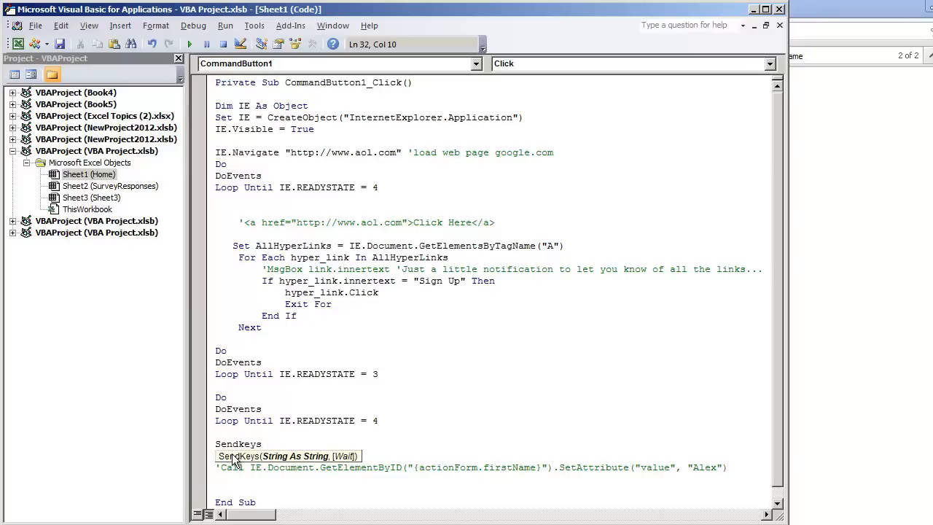
text("Alex)
text(S)
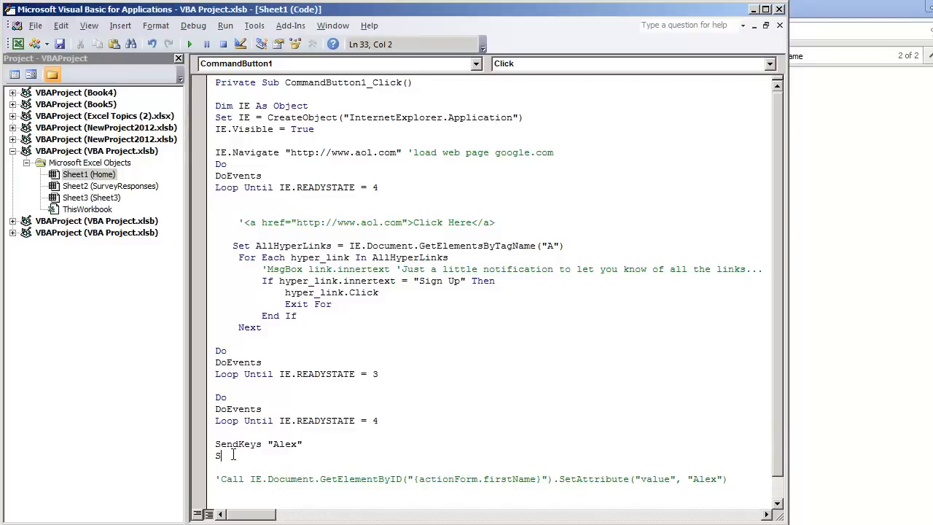
text(endKeys ")
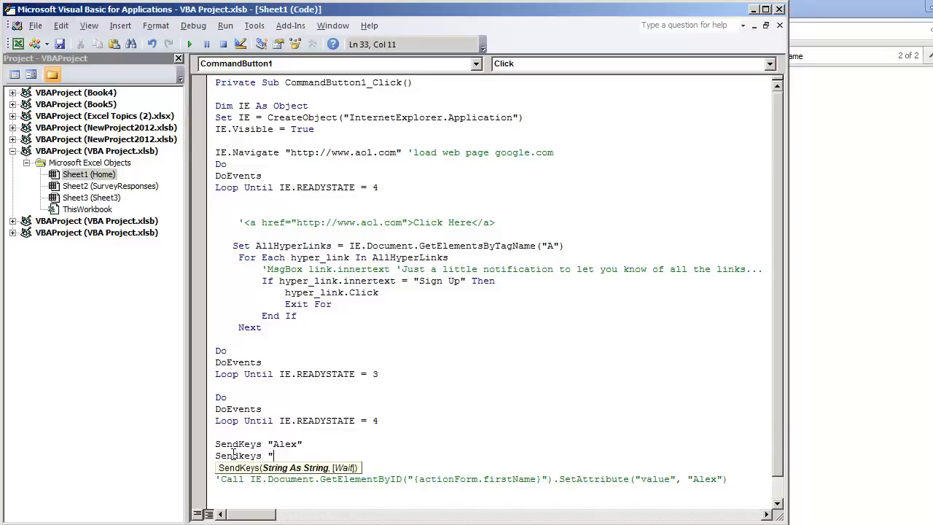
Step: Add SendKeys lines entering "Last Name" and "username12345" after tabs
click(189, 44)
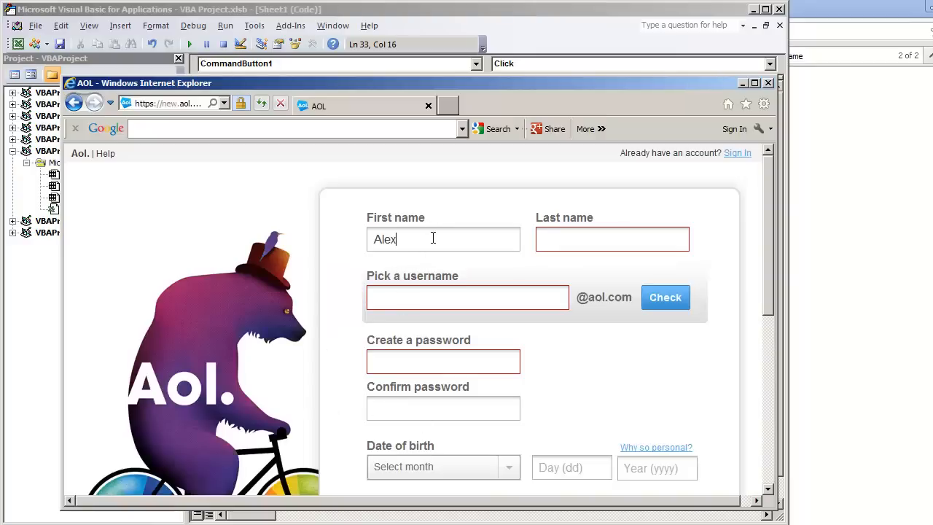
click(467, 296)
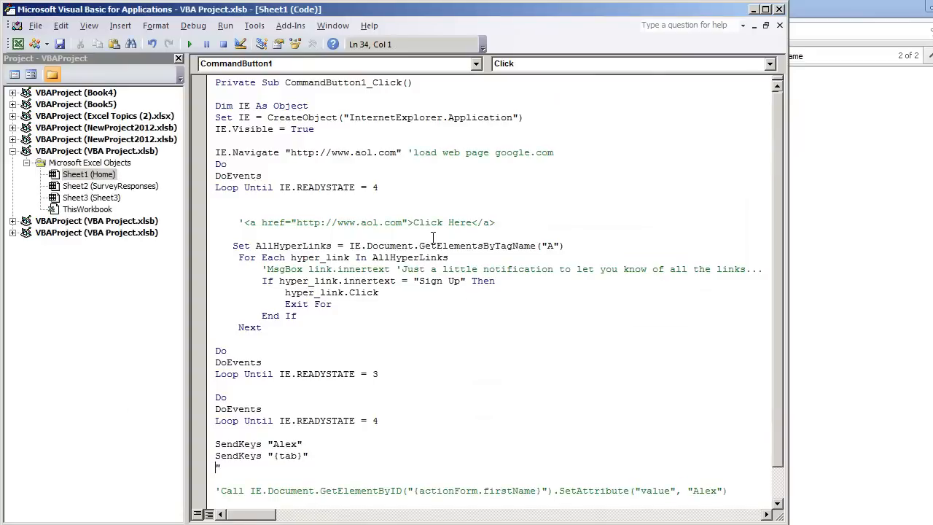
text(sendk)
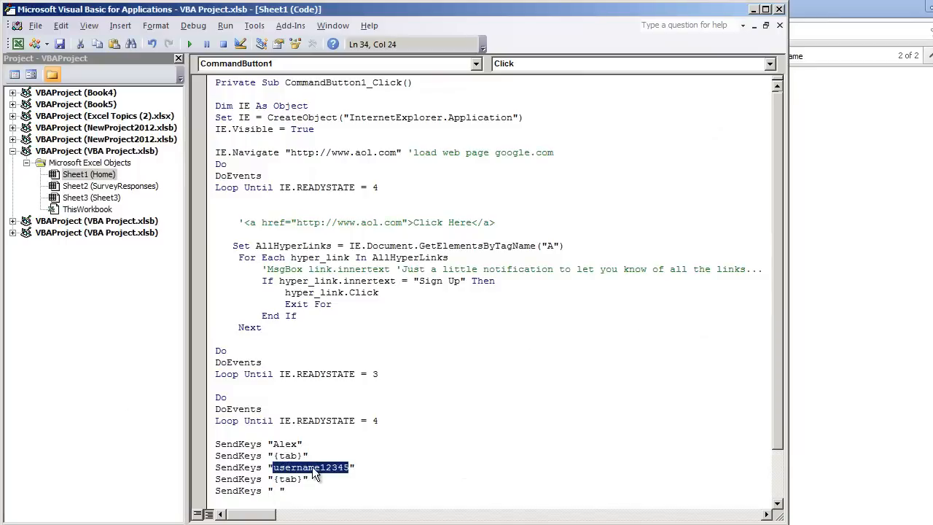
text(Last Name)
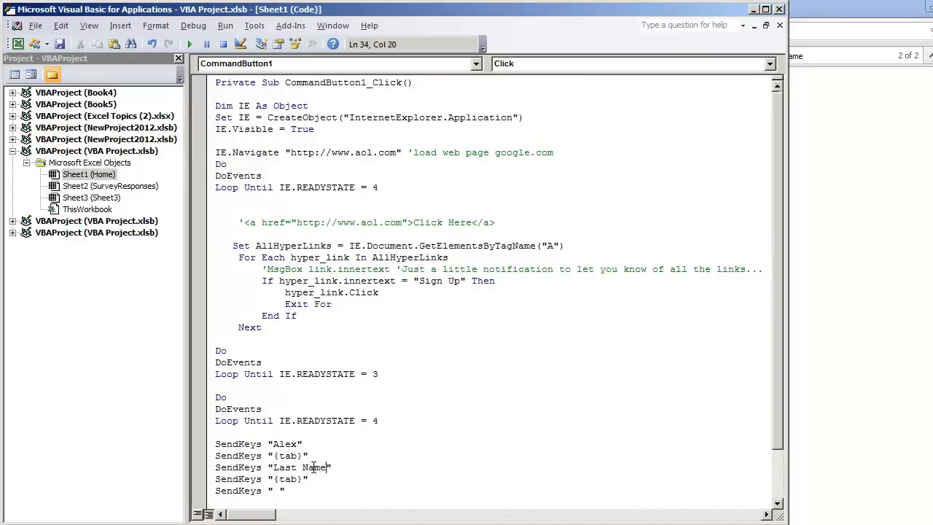
text(username12345)
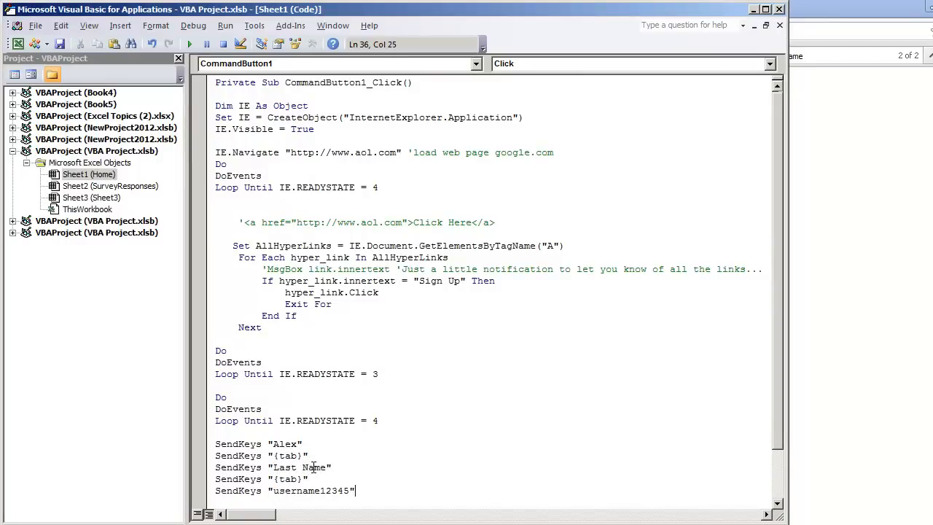
scroll(down, 3)
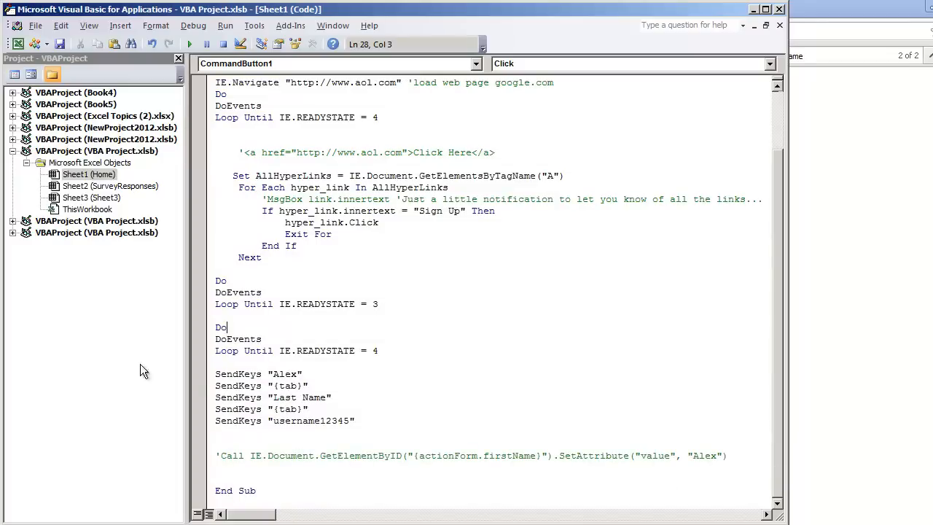
mouse_move(618, 418)
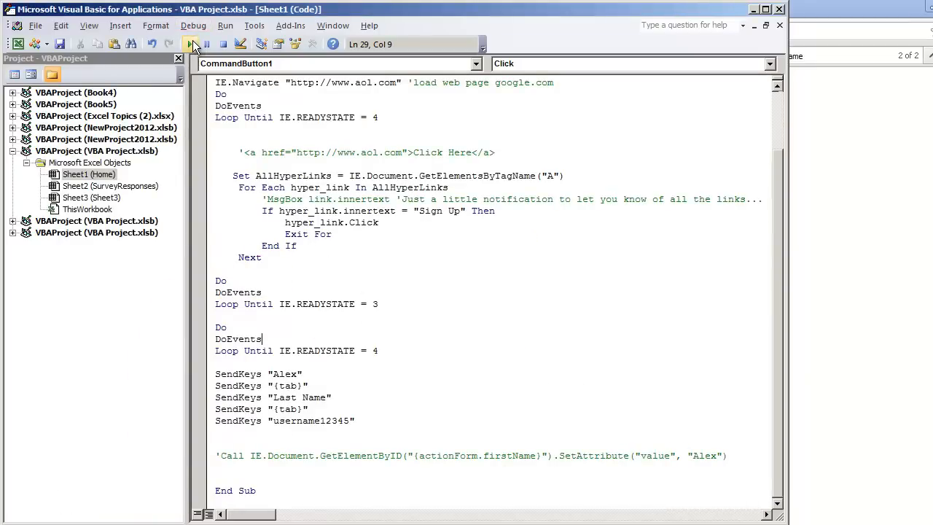
Step: Run the SendKeys macro and select the filled username12345 in AOL's form
click(188, 44)
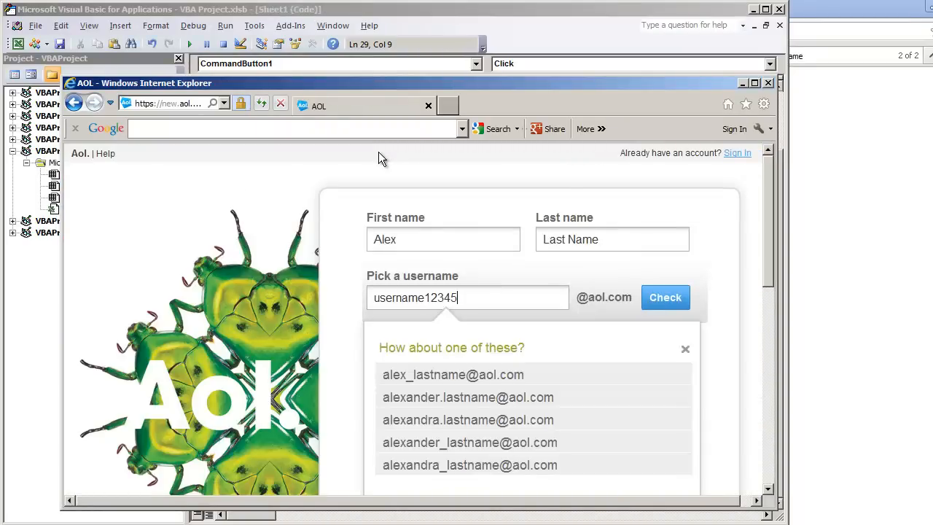
mouse_move(426, 204)
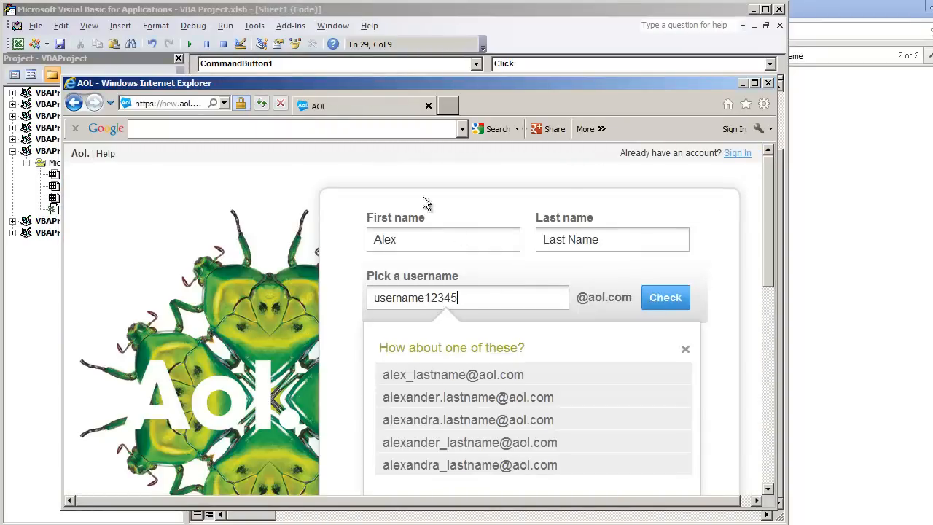
triple_click(445, 297)
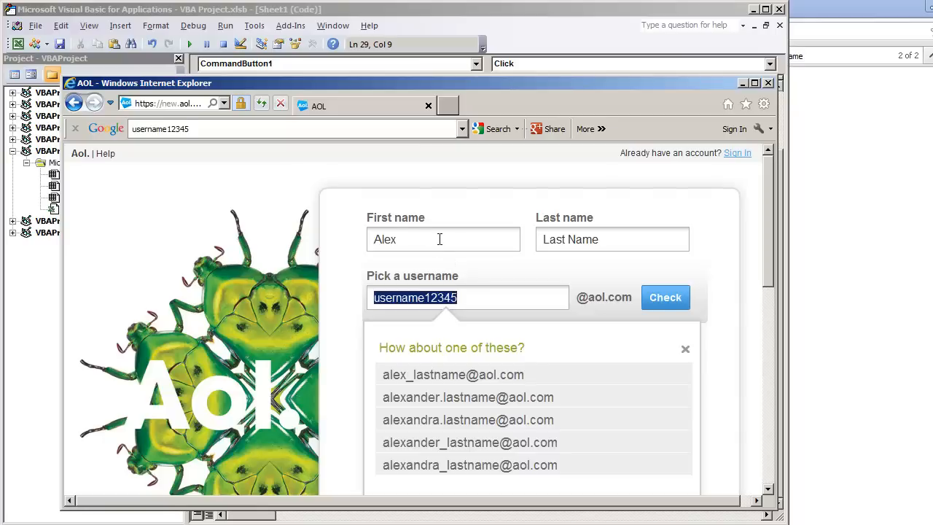
click(664, 297)
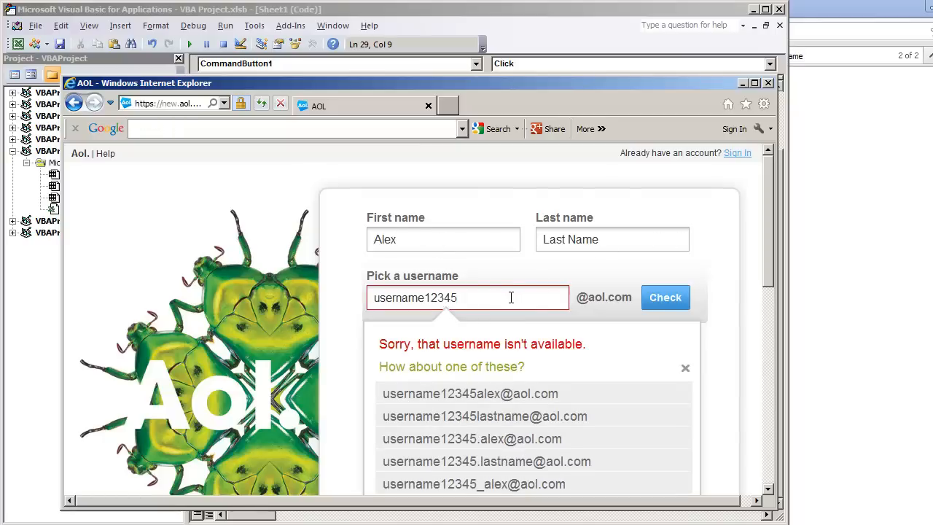